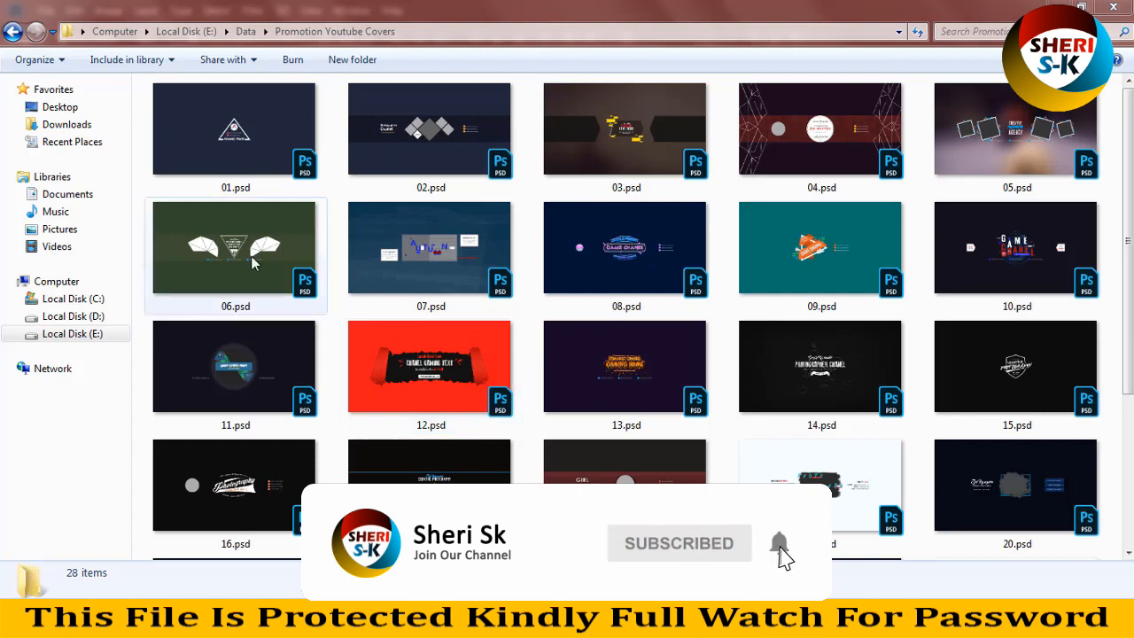
Preview 01.psd in Windows Photo Viewer after checking 01.psd and 02.psd details
click(236, 138)
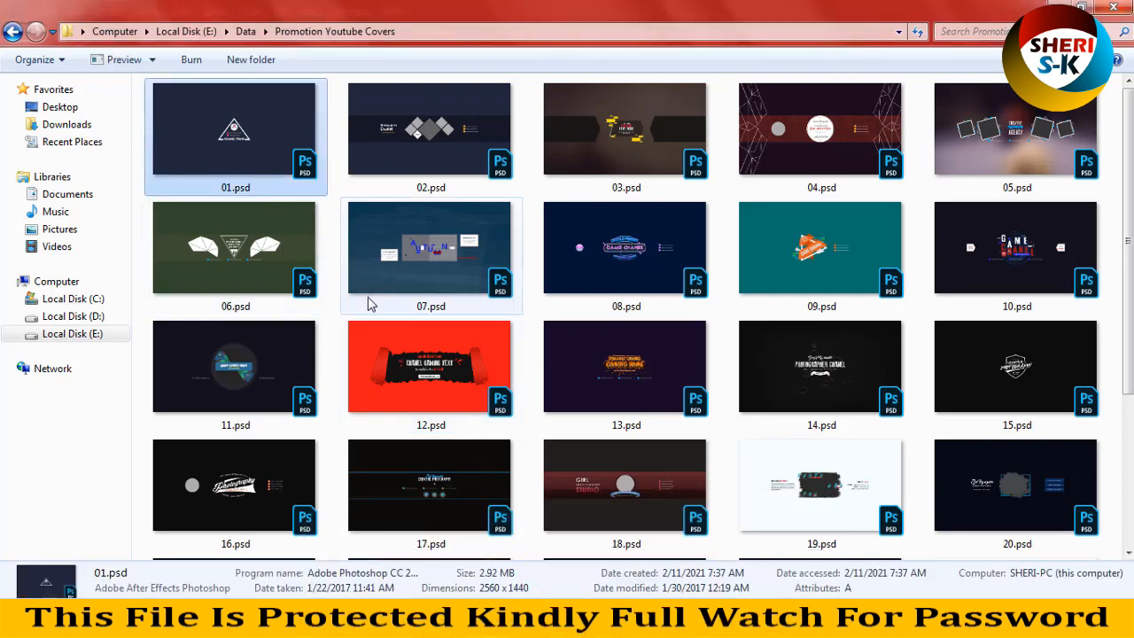
click(430, 128)
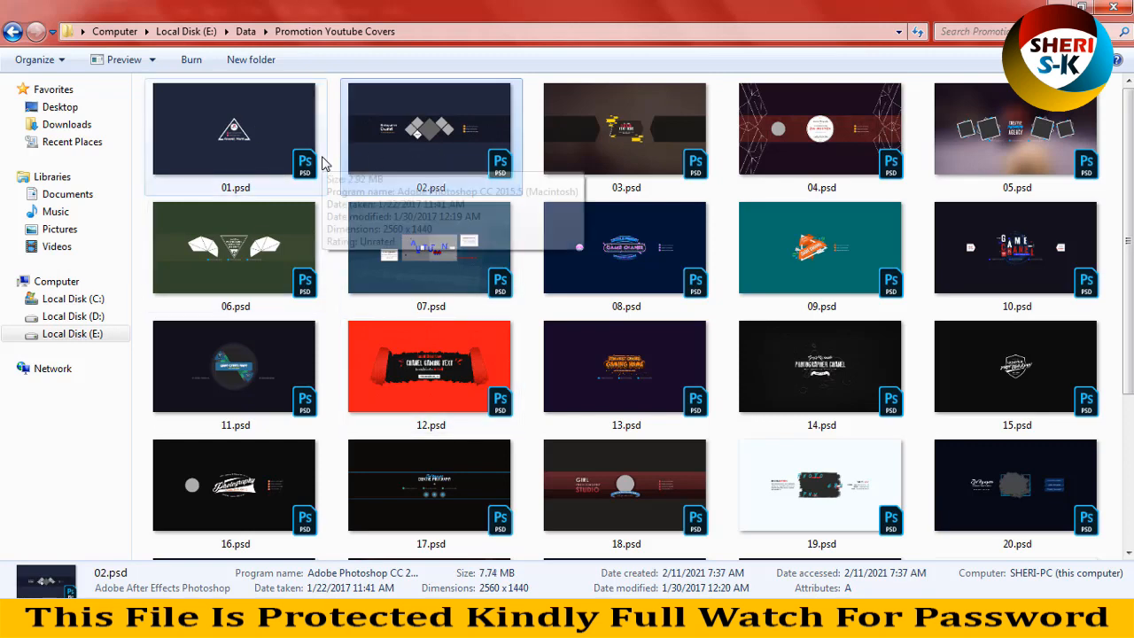
mouse_move(293, 149)
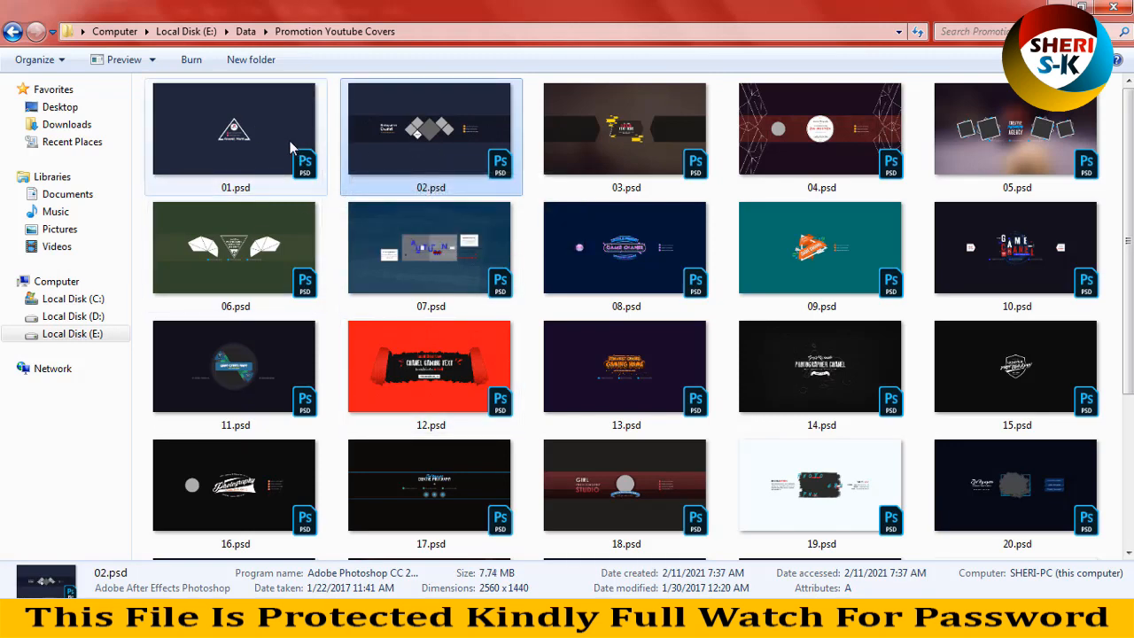
double_click(234, 127)
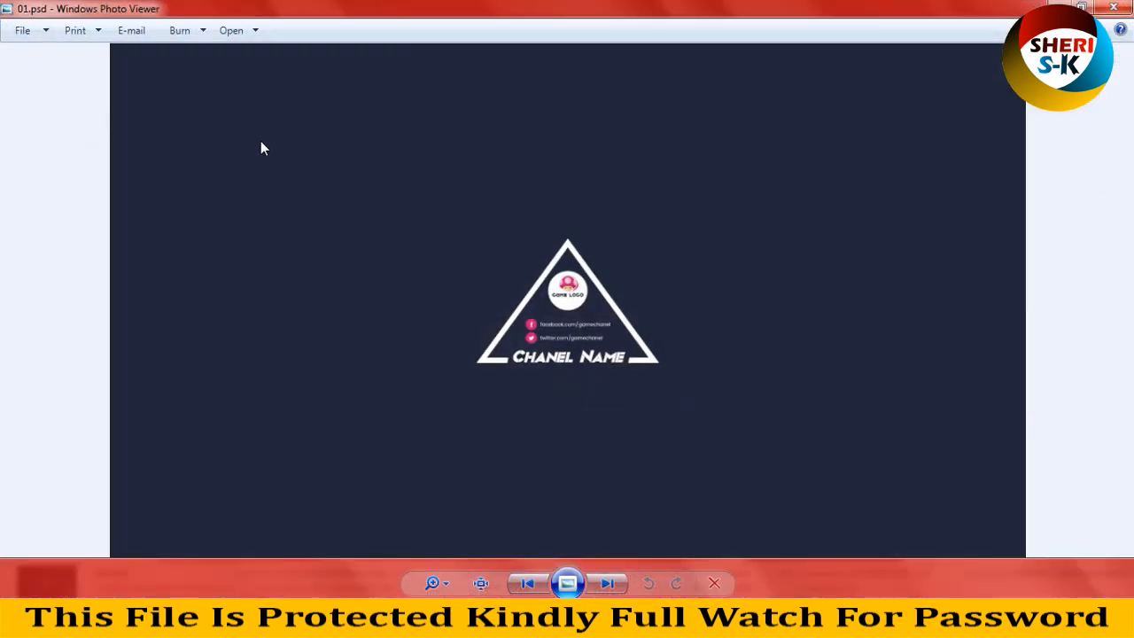
Page forward through 02.psd to reach the 03.psd promotion banner
click(433, 584)
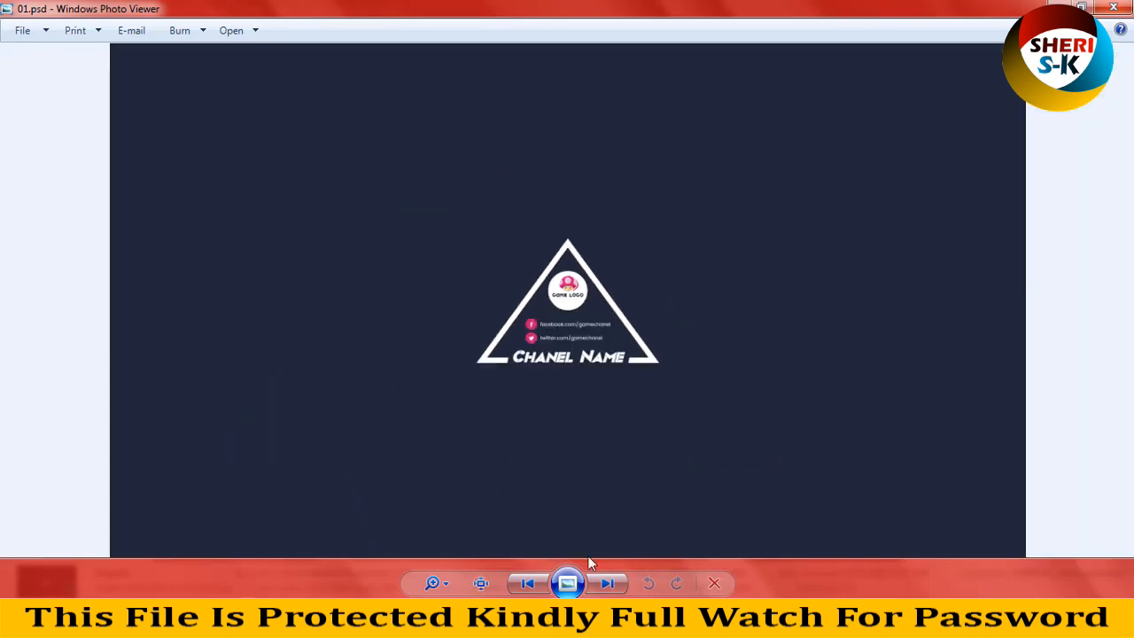
click(607, 583)
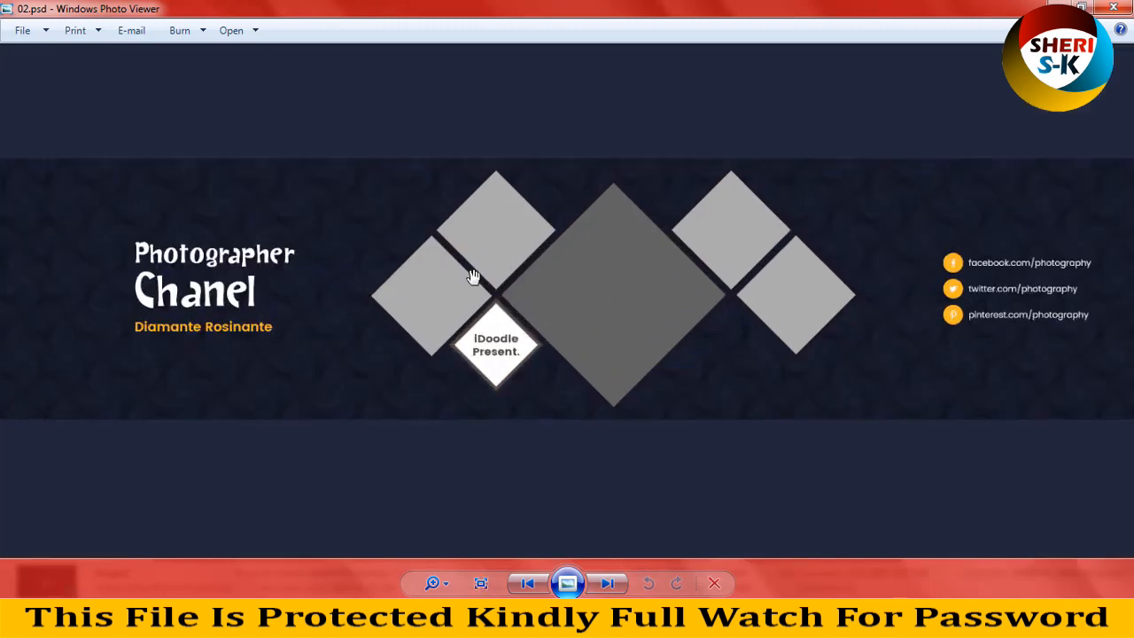
mouse_move(815, 180)
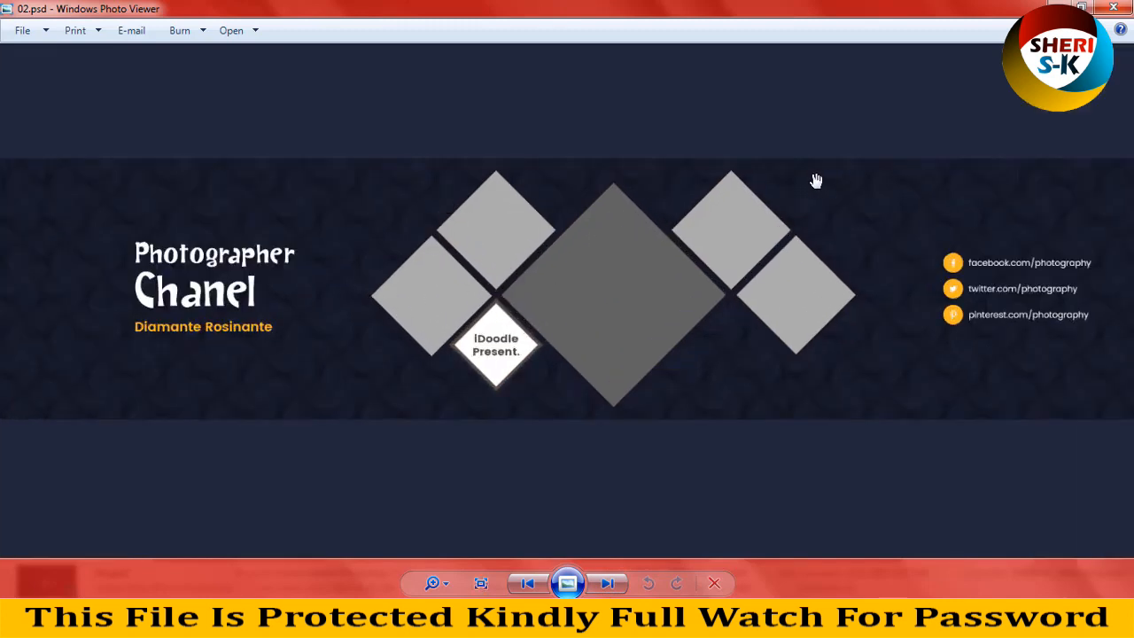
mouse_move(1131, 273)
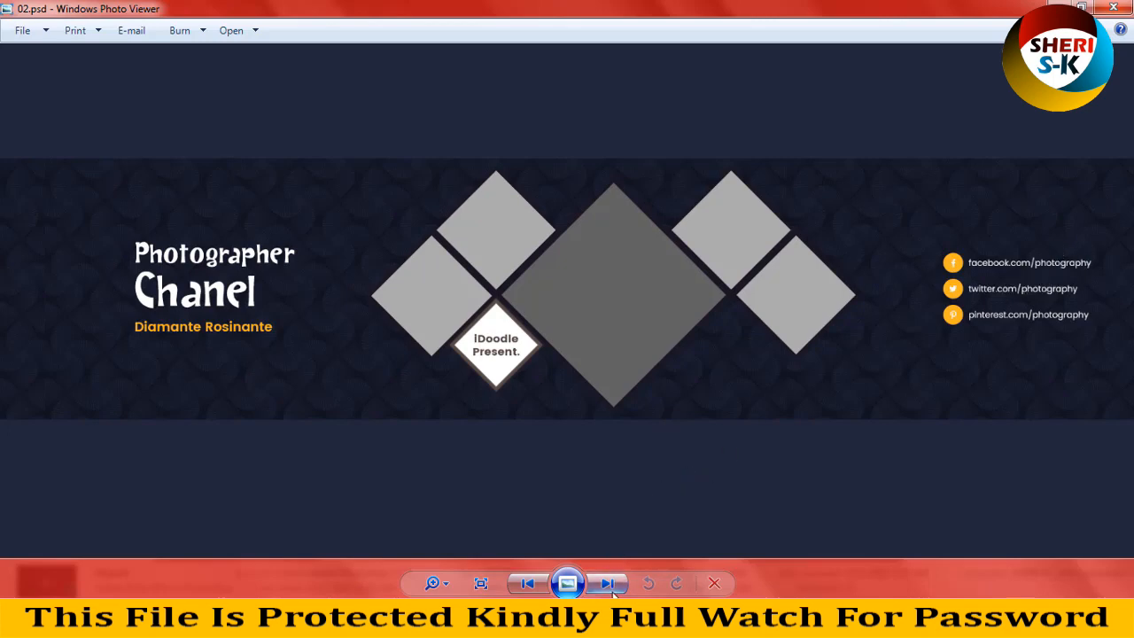
click(608, 583)
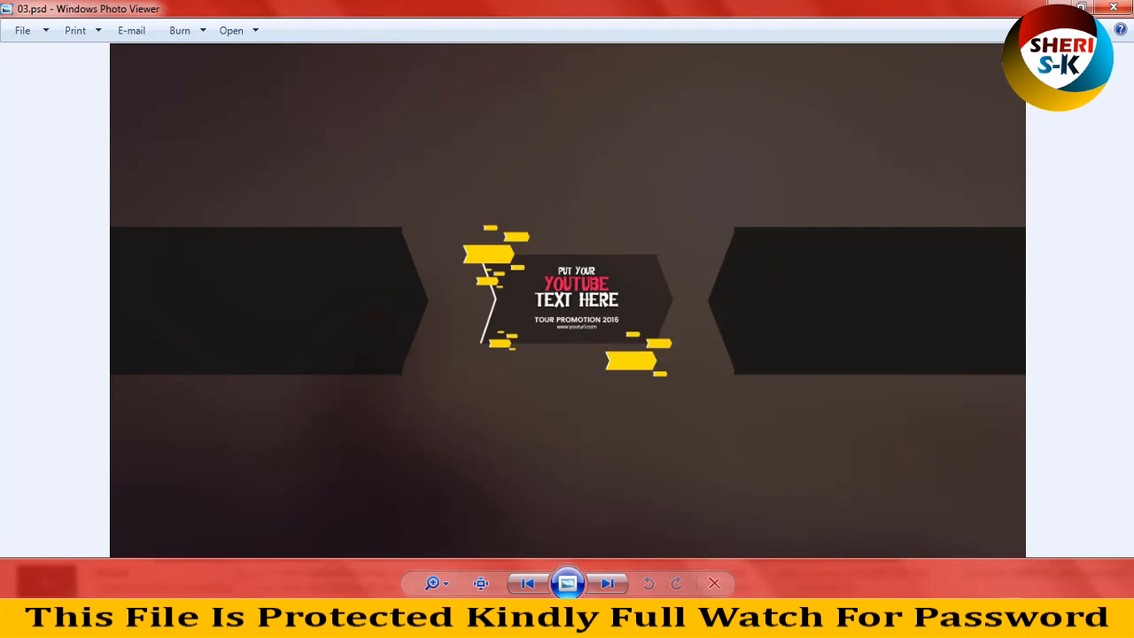
Page through 04.psd to 08.psd and land on the teal 09.psd Game Chanel banner
click(607, 583)
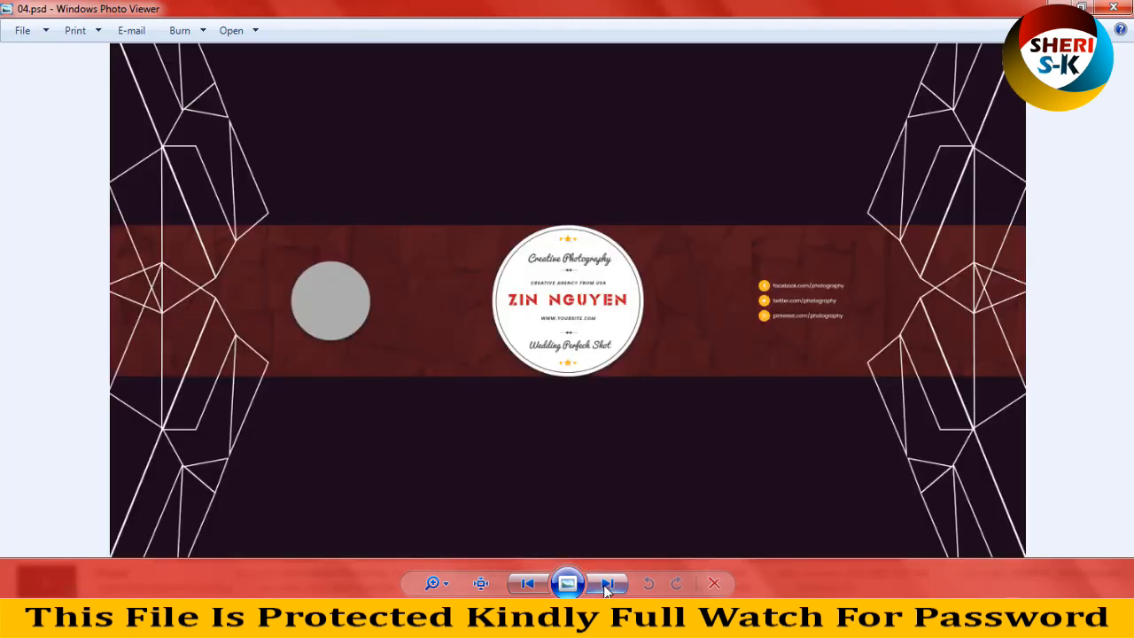
click(609, 583)
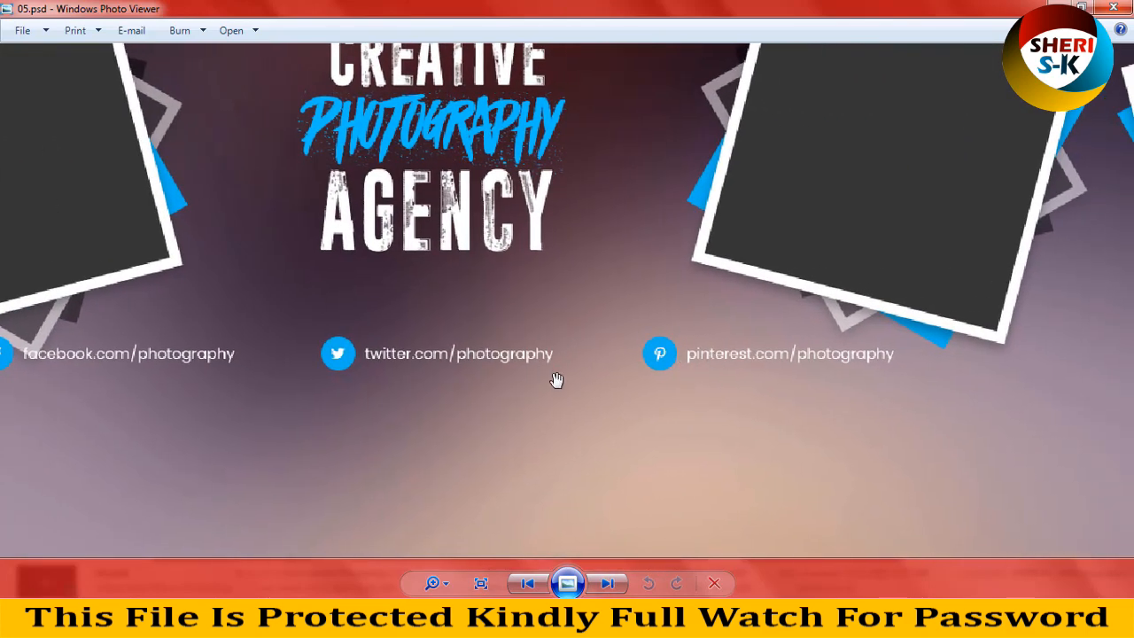
click(608, 583)
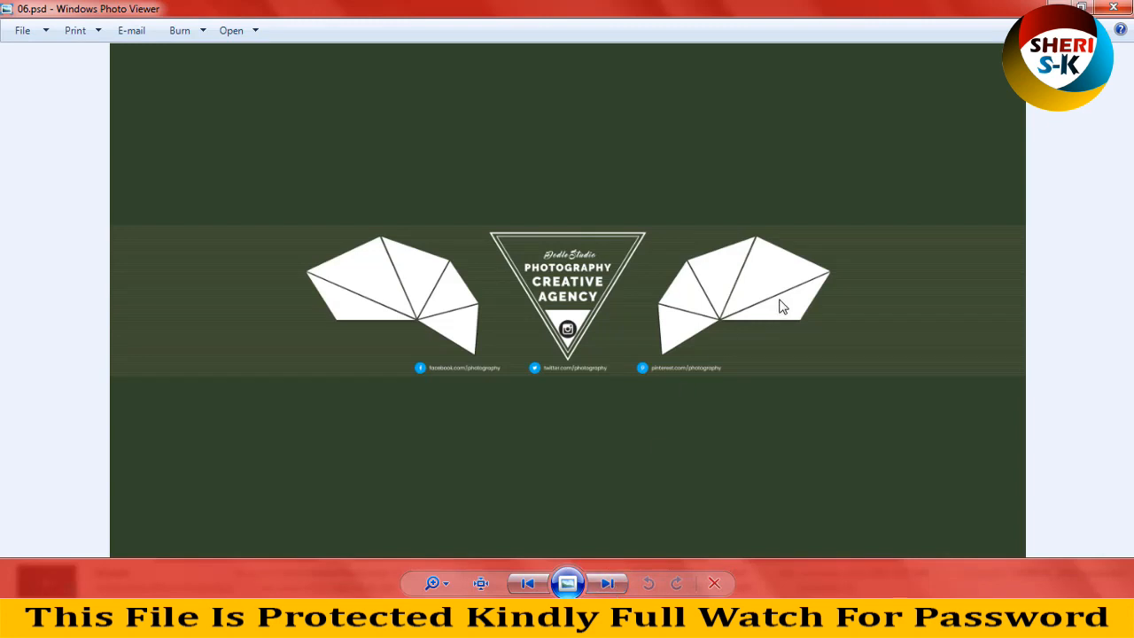
mouse_move(535, 291)
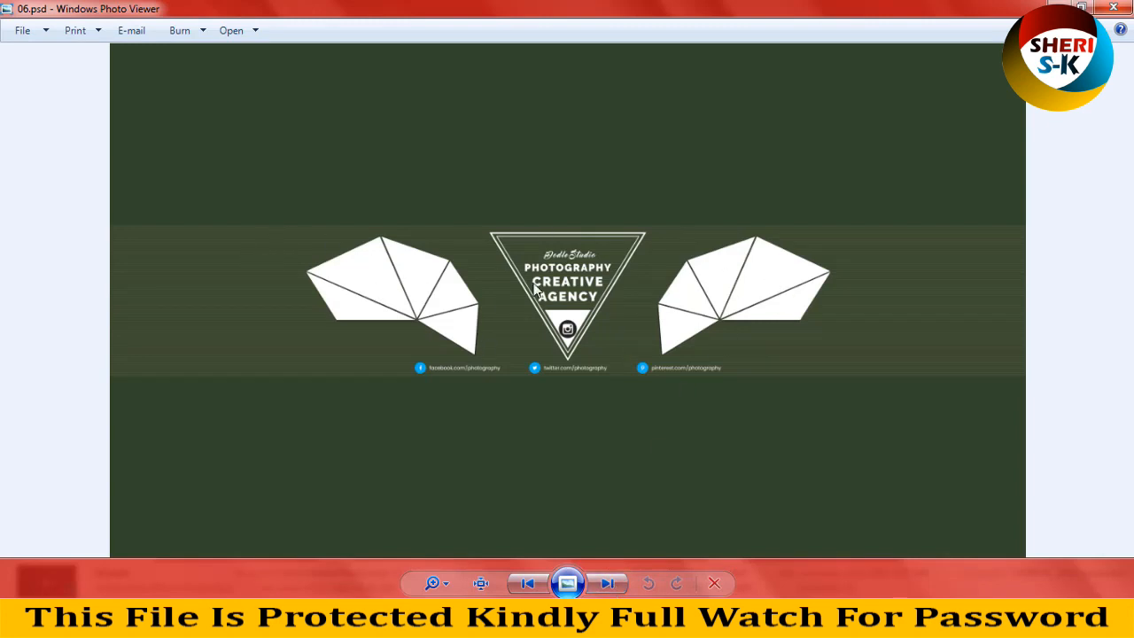
click(608, 583)
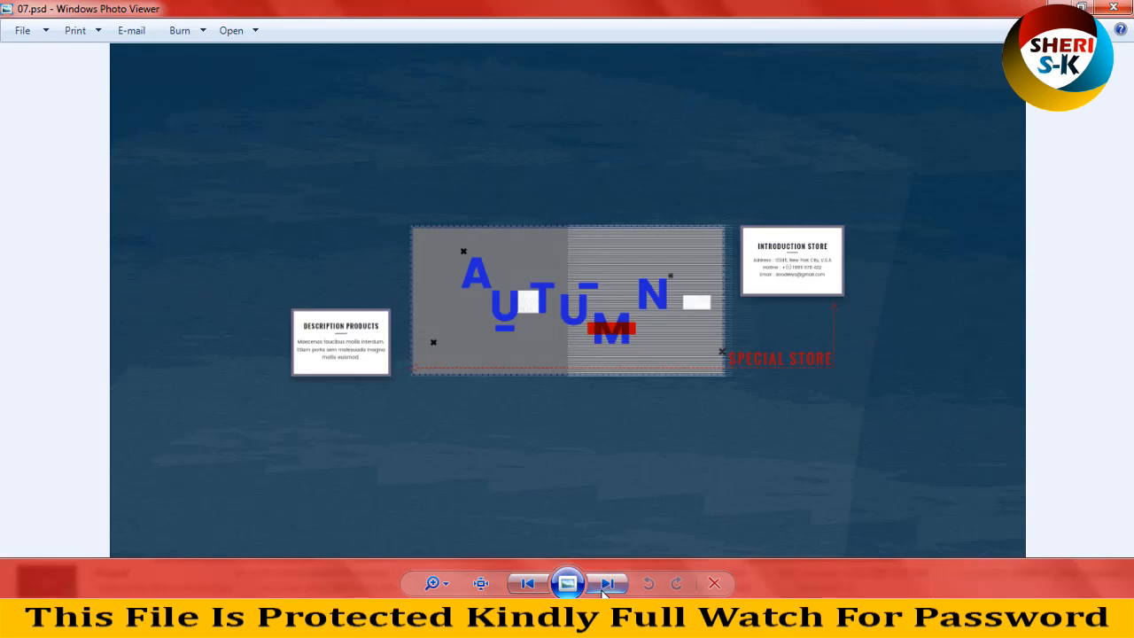
click(608, 583)
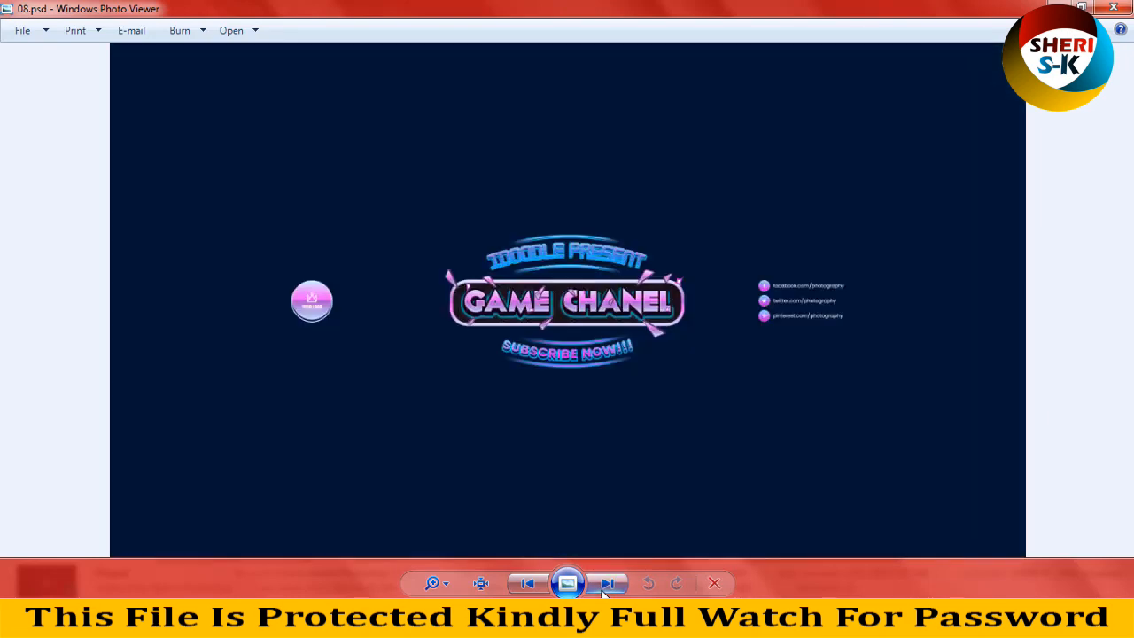
click(610, 583)
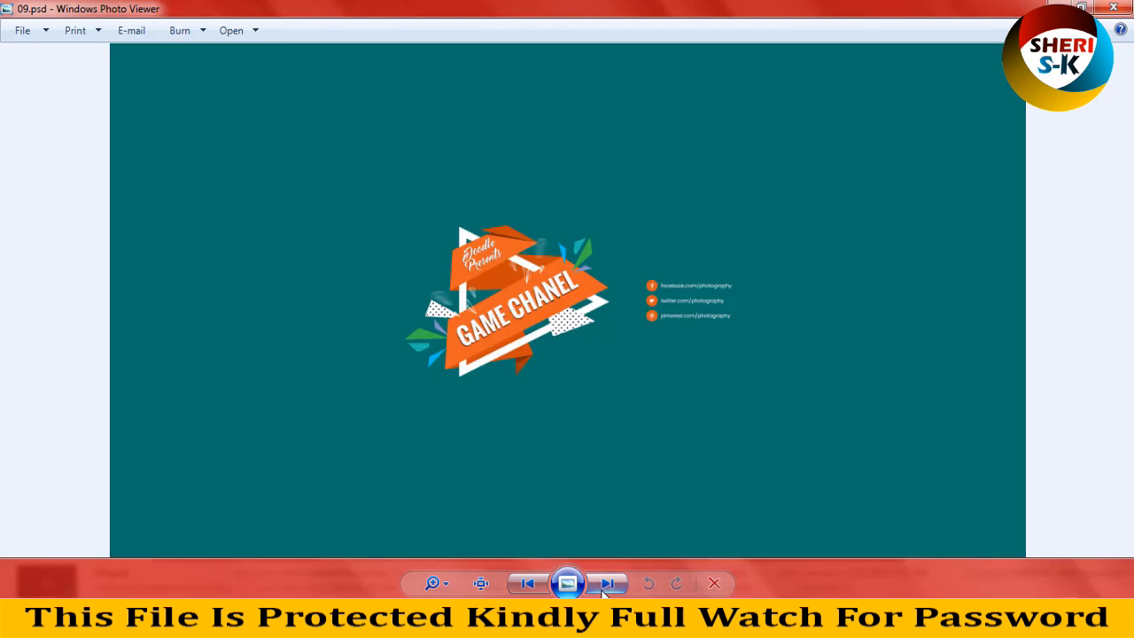
Page through 11.psd, 12.psd, 13.psd, 14.psd, 16.psd, 21.psd and 25.psd banners
click(610, 583)
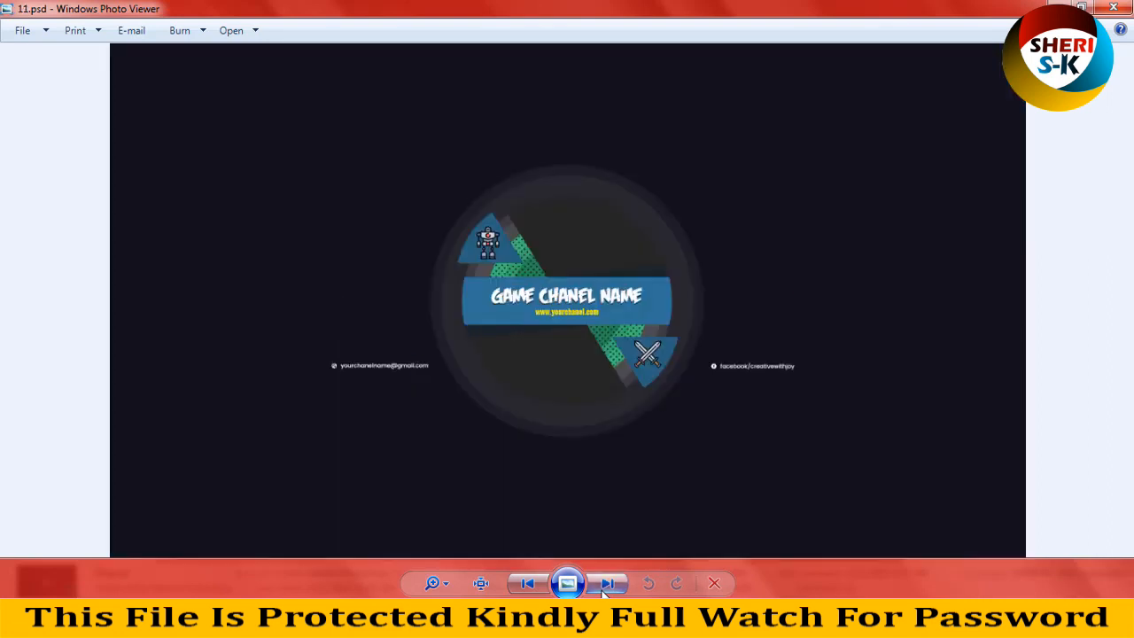
click(610, 583)
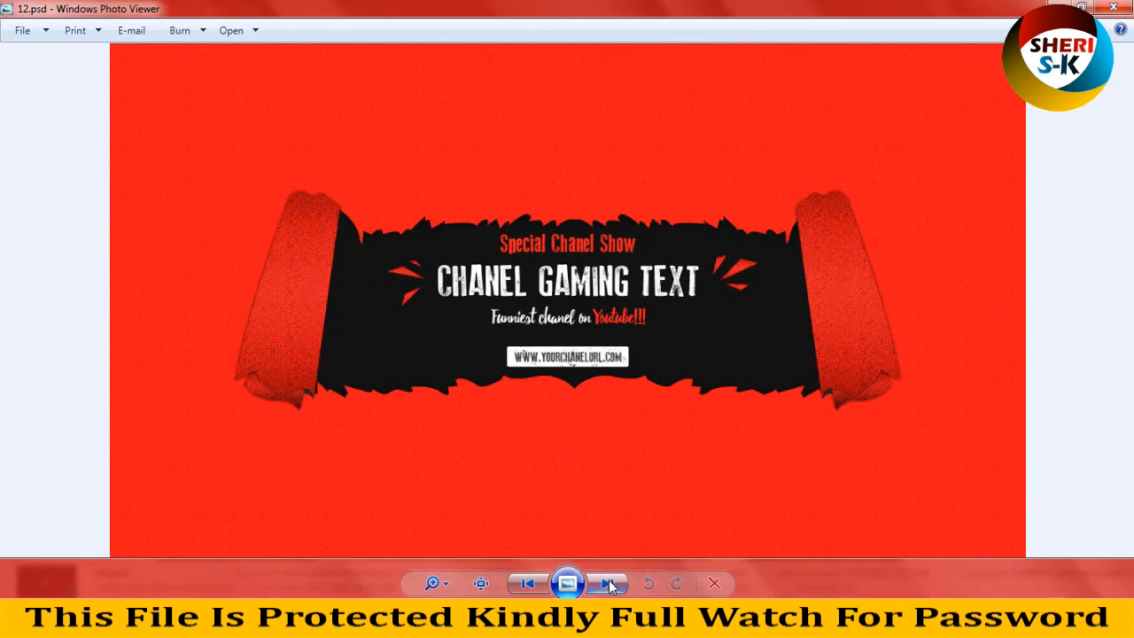
click(610, 584)
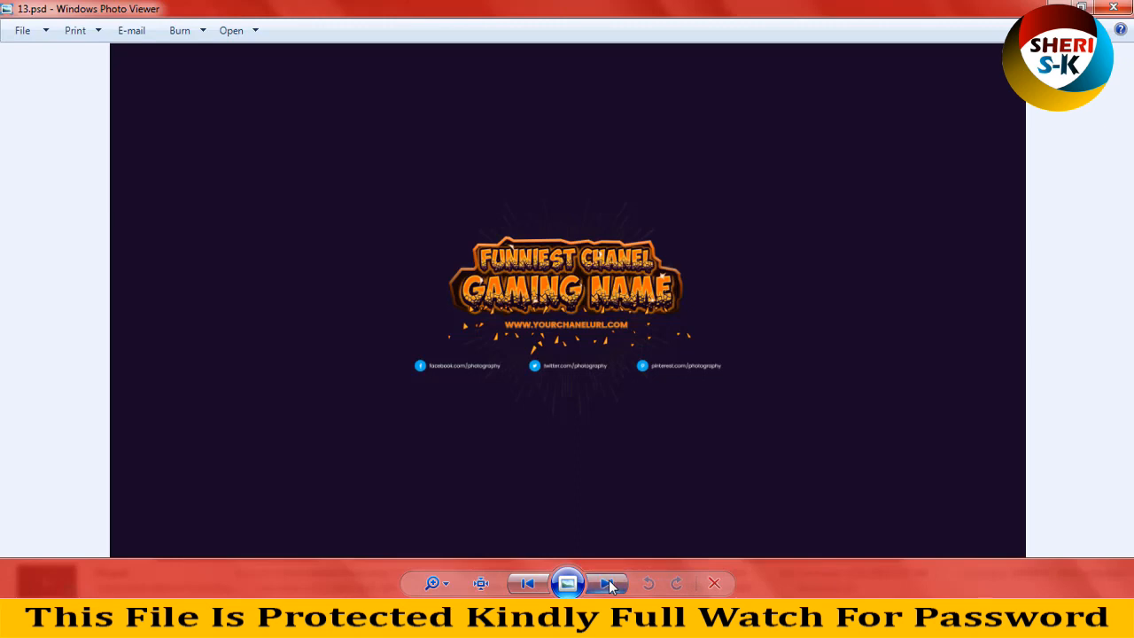
click(608, 583)
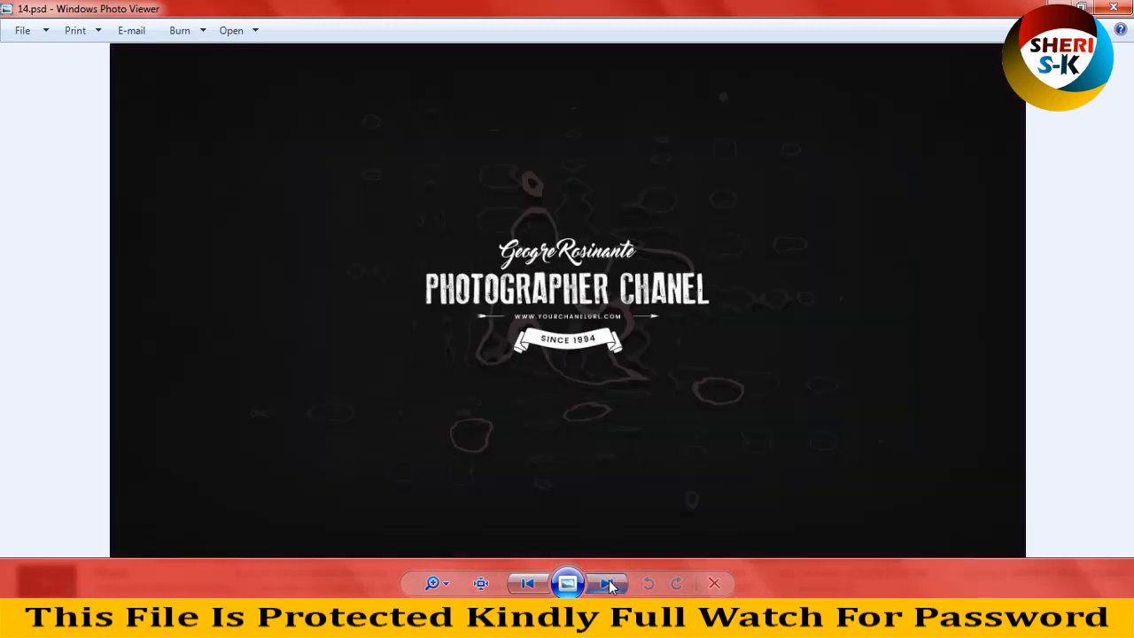
click(606, 583)
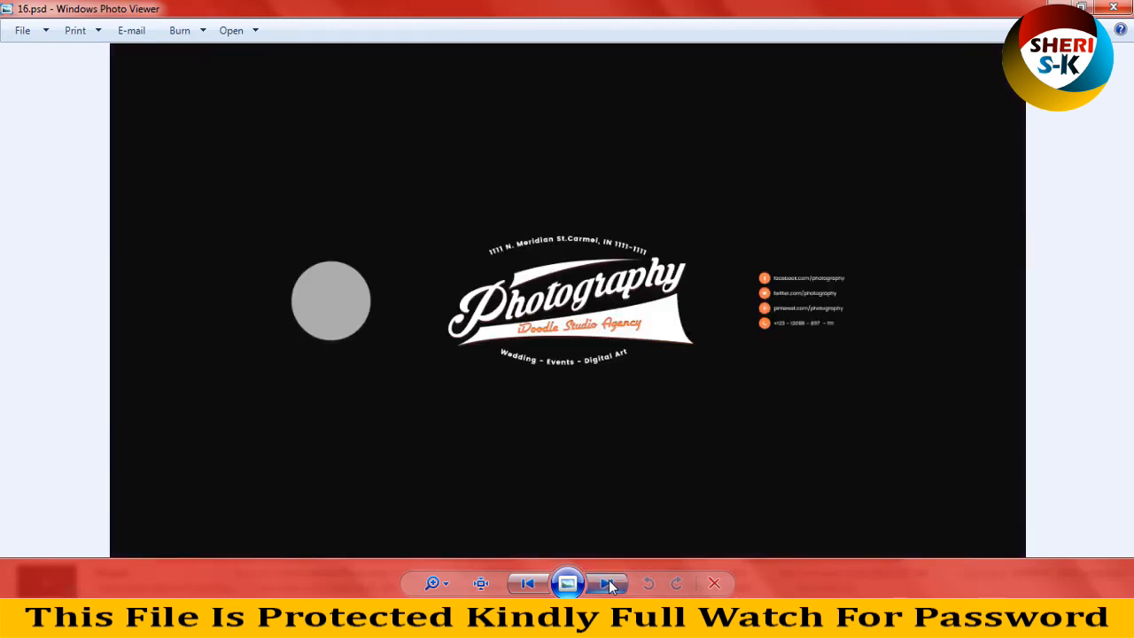
click(608, 583)
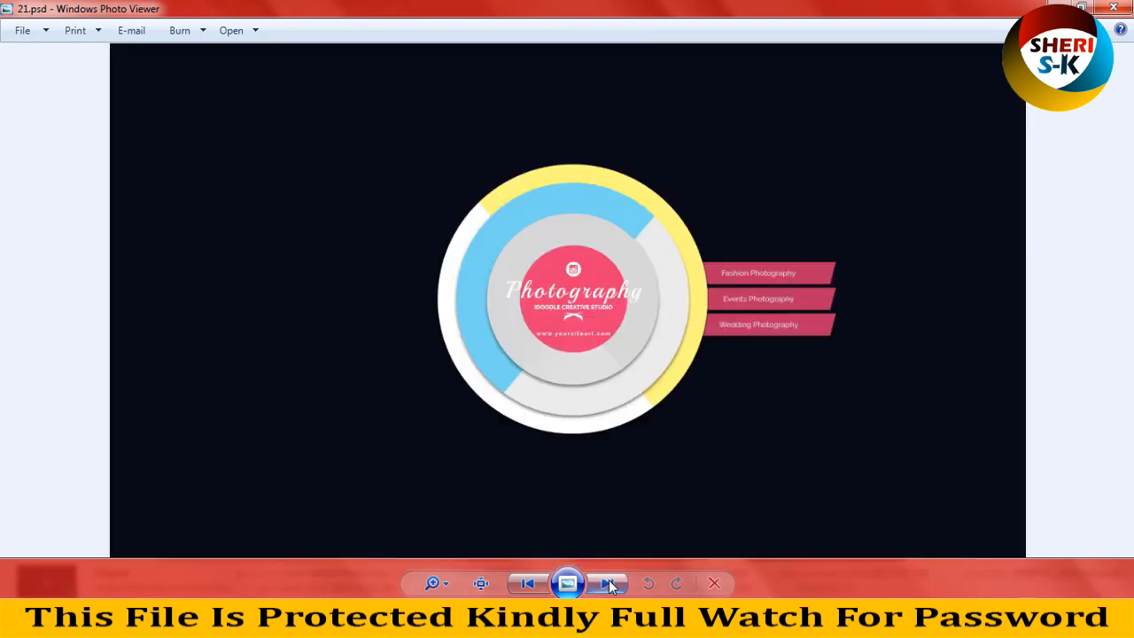
click(609, 583)
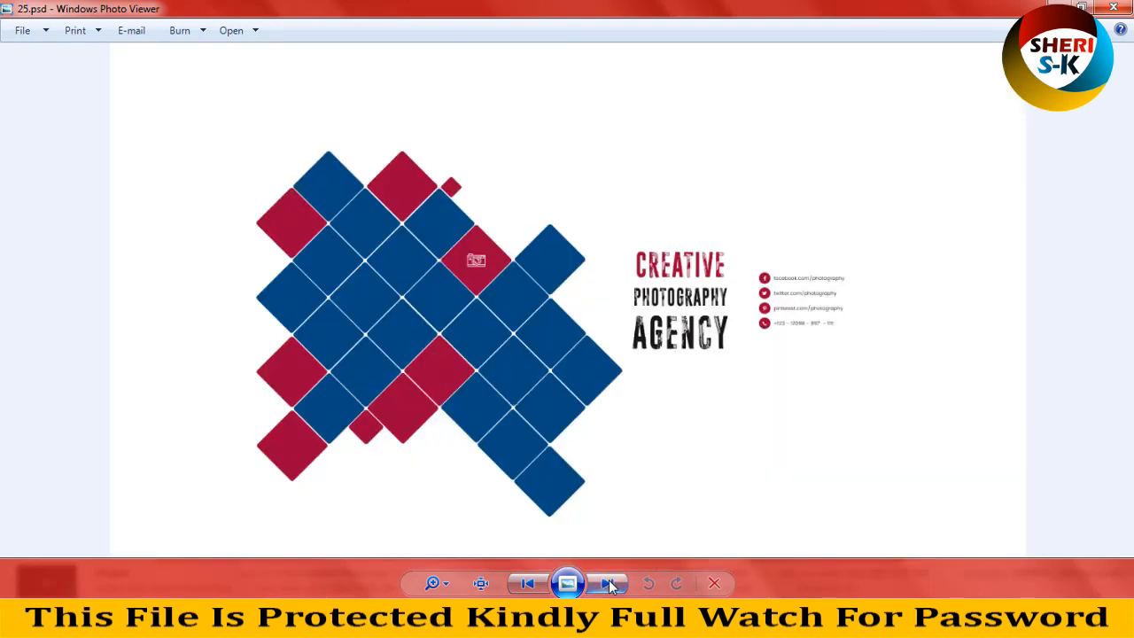
click(609, 583)
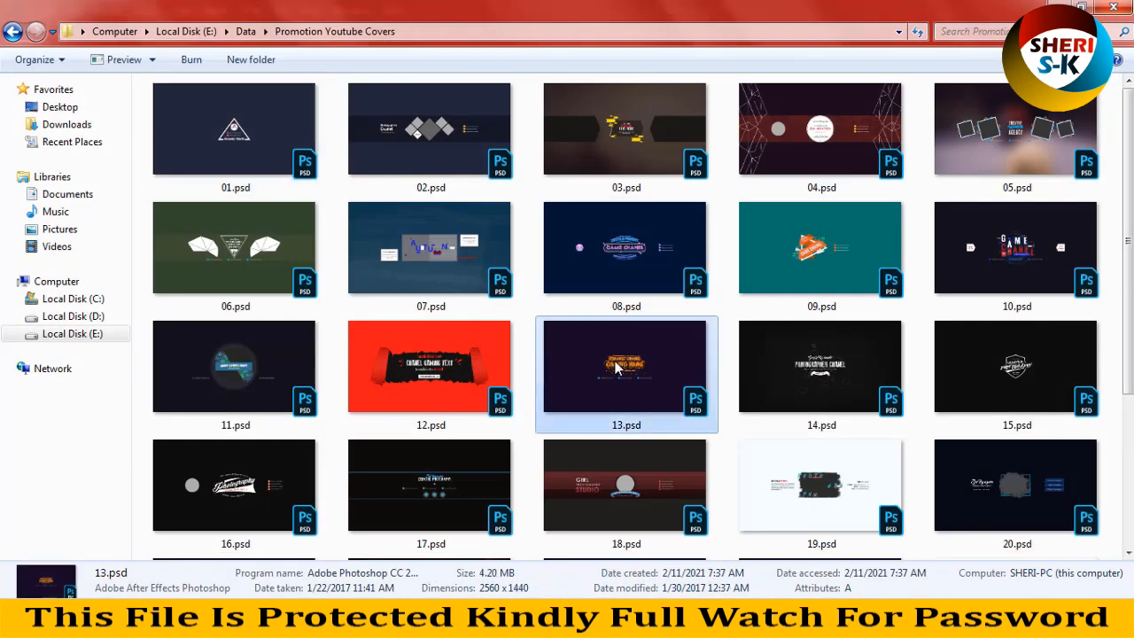
Open the red 12.psd Chanel Gaming Text template in Photoshop
click(431, 365)
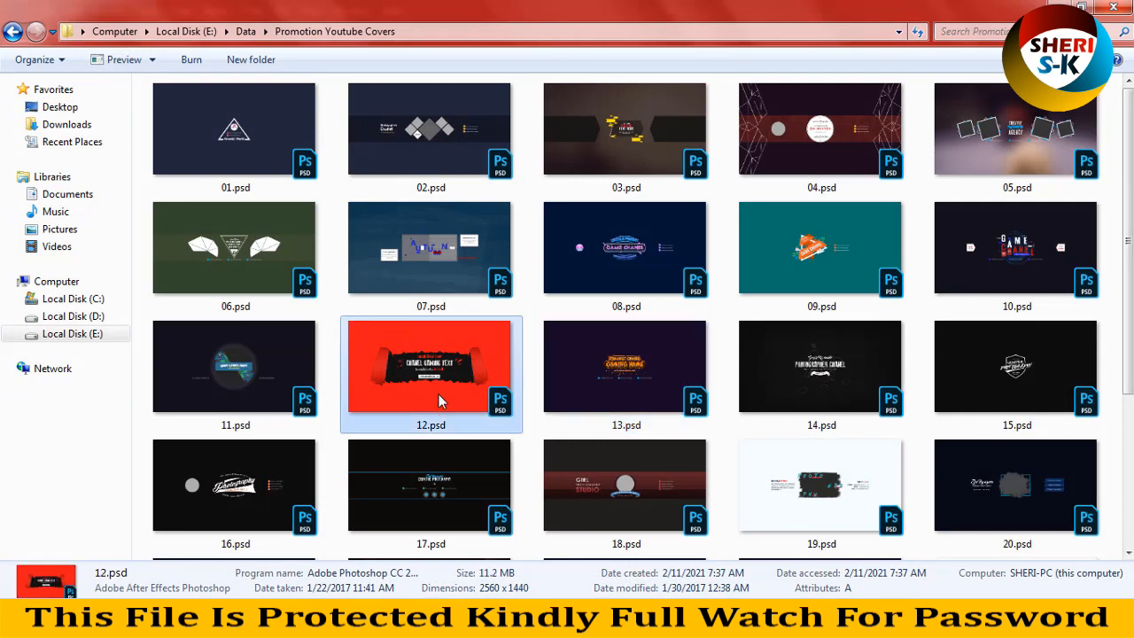
double_click(431, 365)
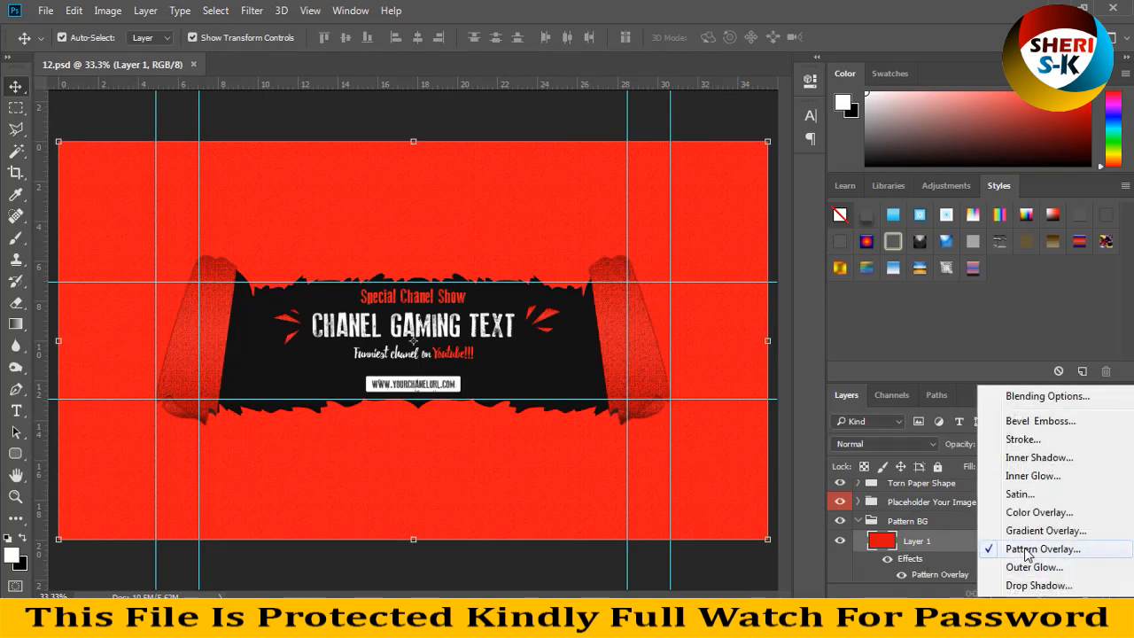
Try Dissolve, Multiply and Lighten on Layer 1's Pattern Overlay, then disable the pattern
click(1042, 550)
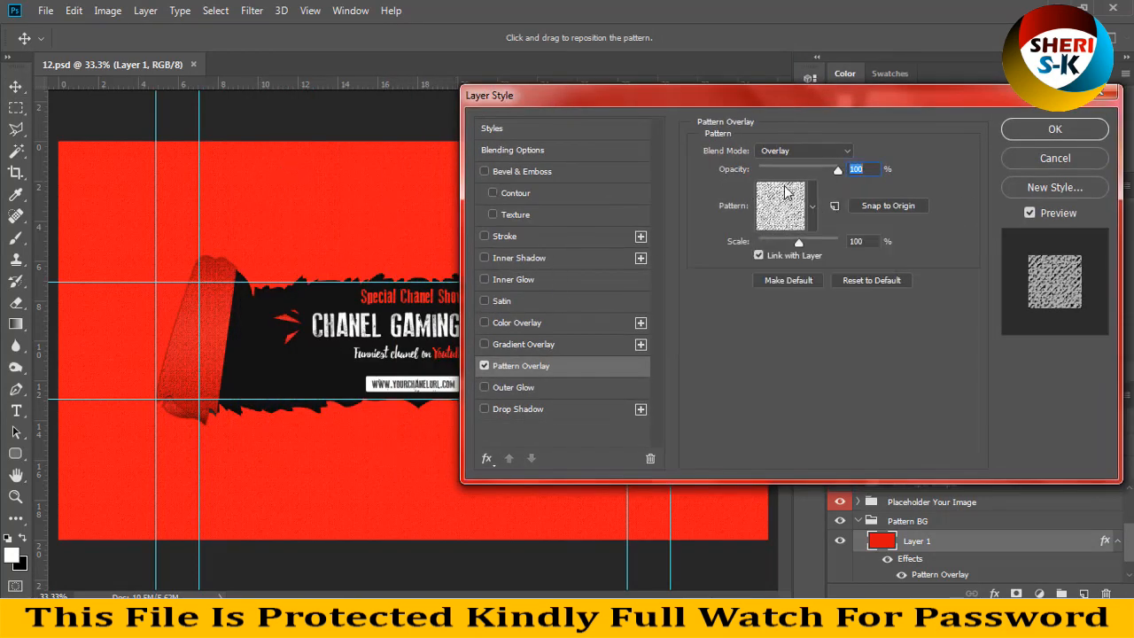
click(801, 149)
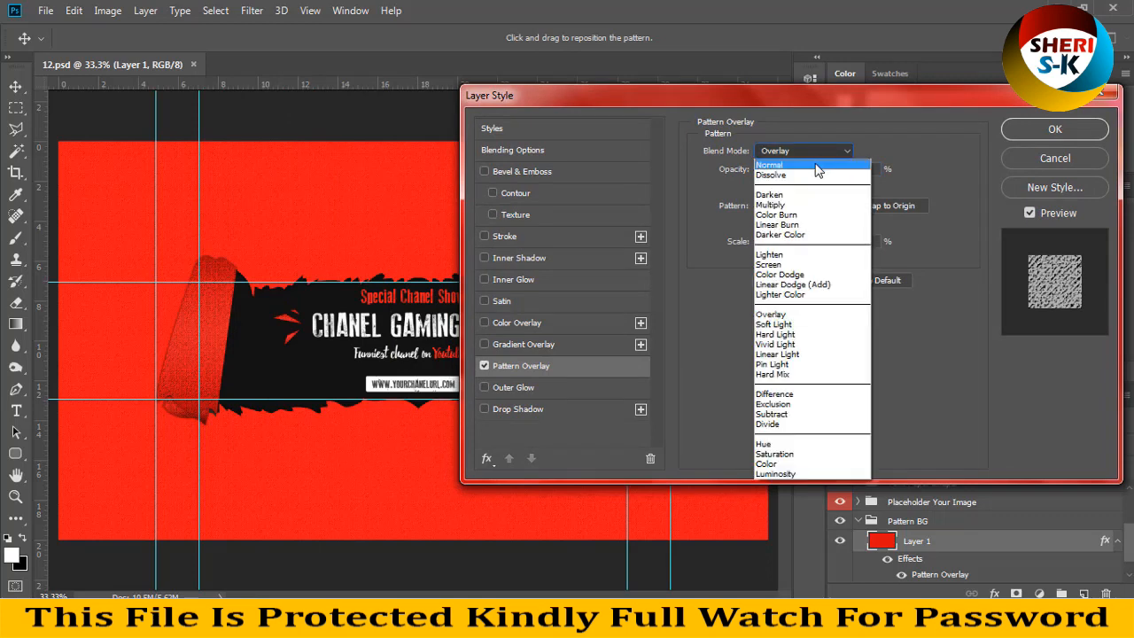
click(769, 175)
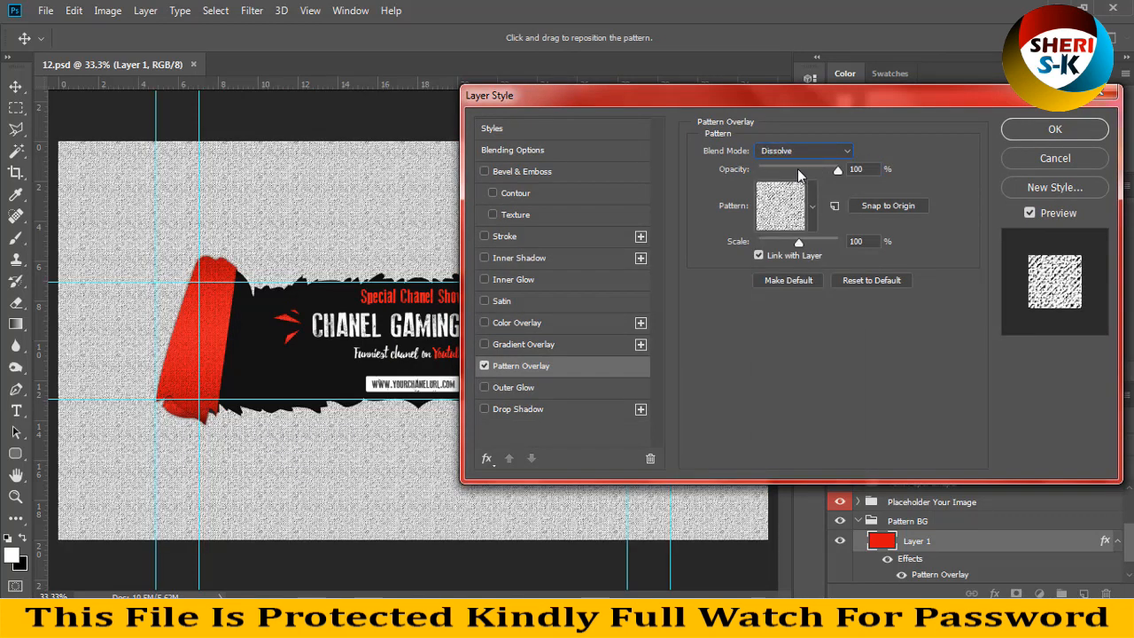
click(801, 149)
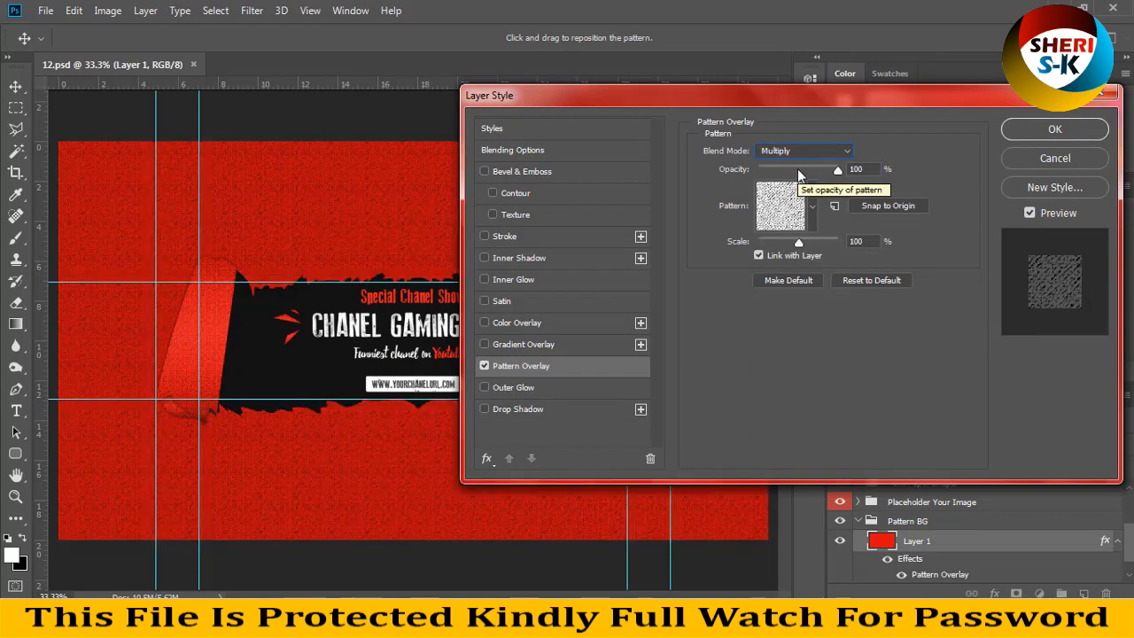
click(801, 149)
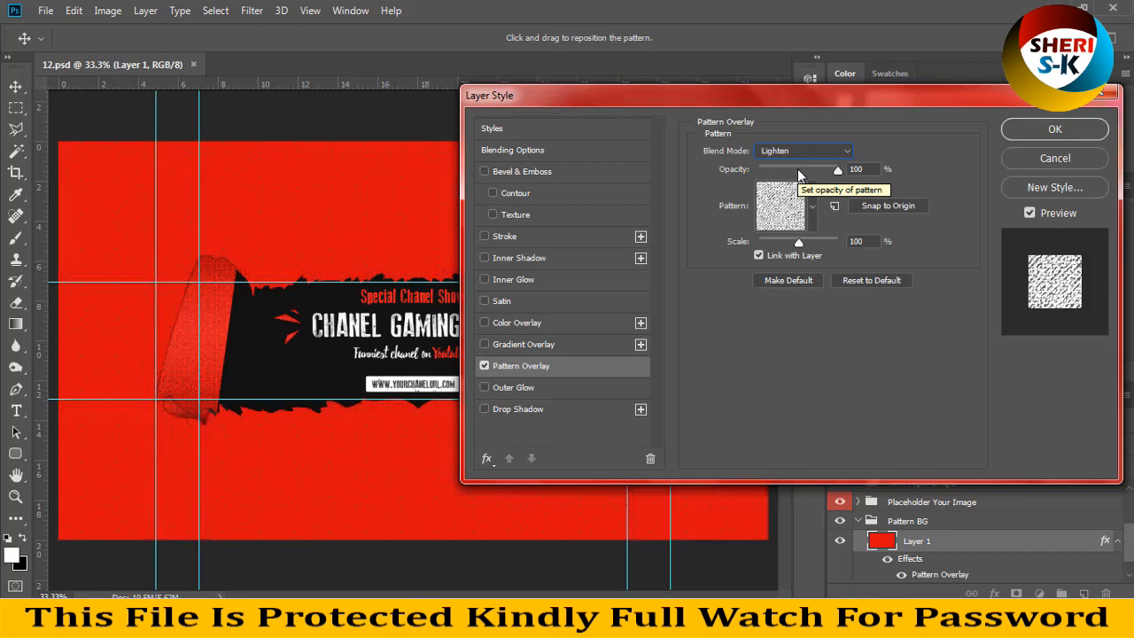
click(485, 365)
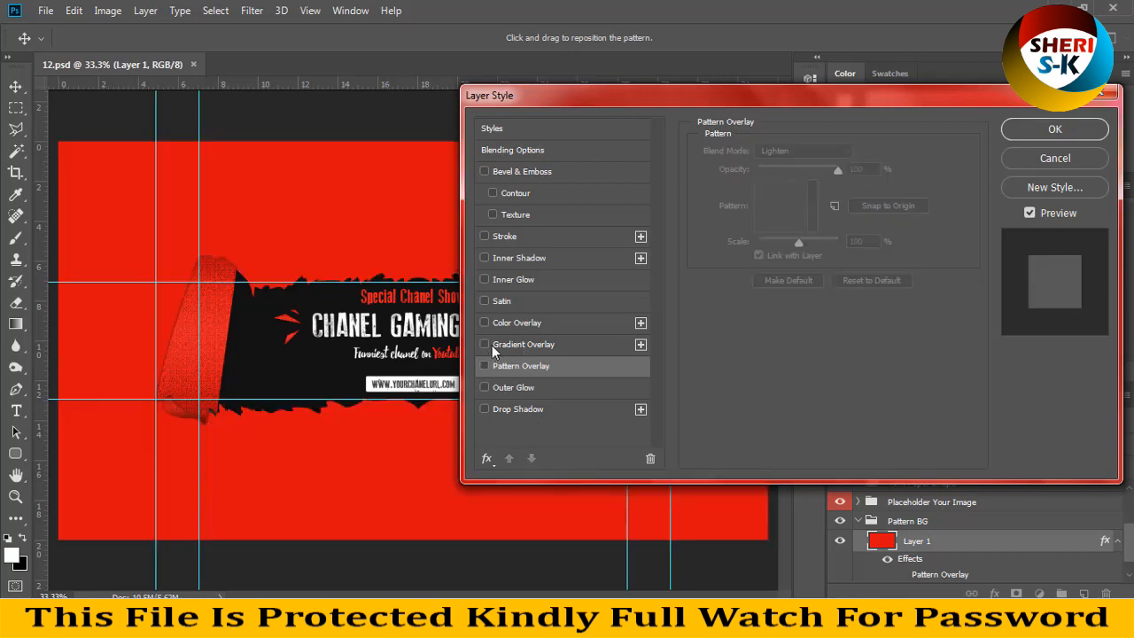
Enable Gradient Overlay and preview presets from blue-to-red to a dark red-to-black gradient
click(486, 344)
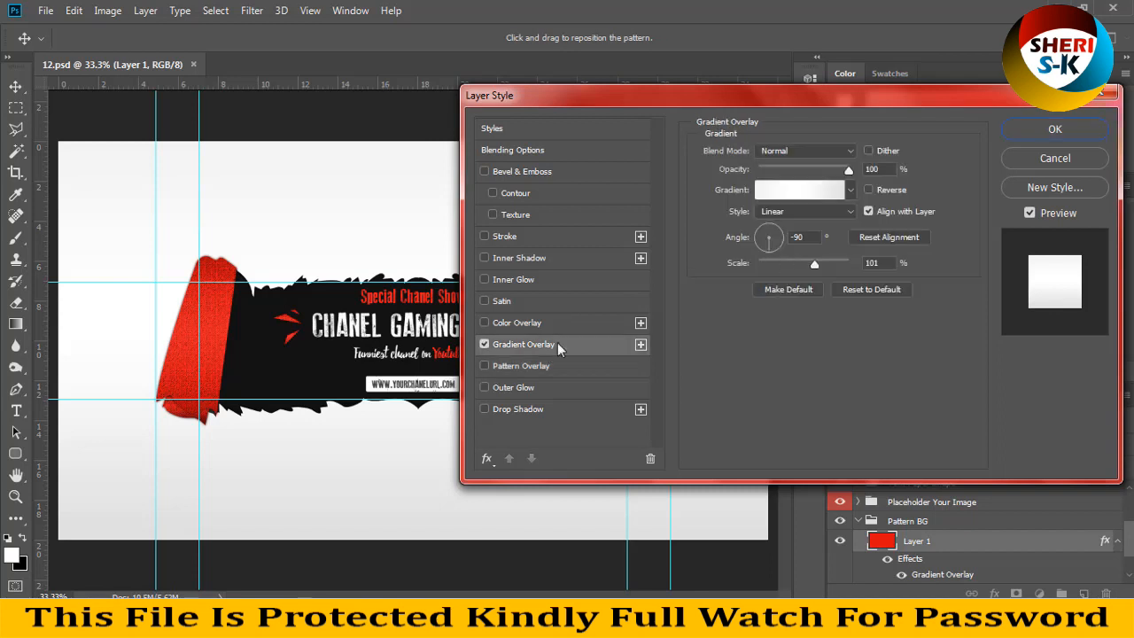
click(848, 187)
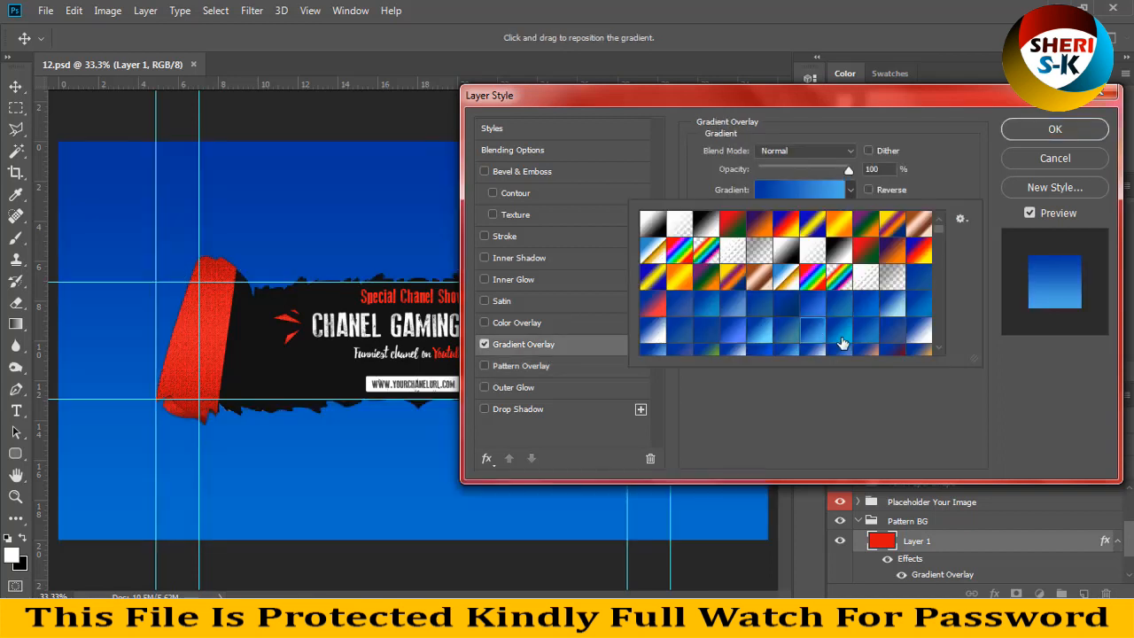
click(890, 304)
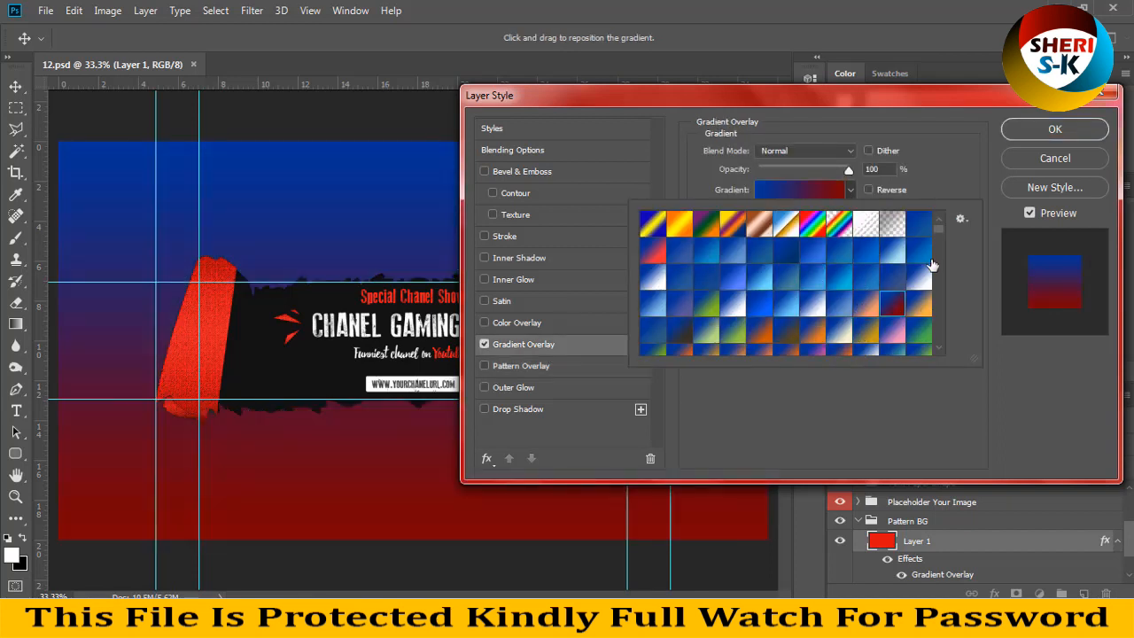
scroll(down, 3)
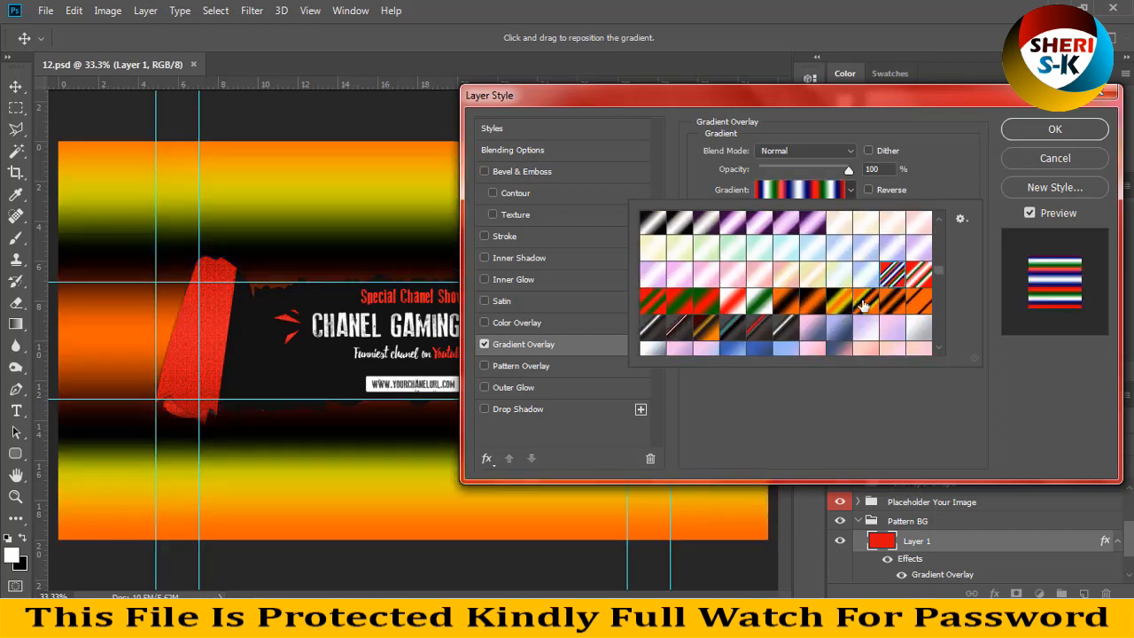
click(812, 275)
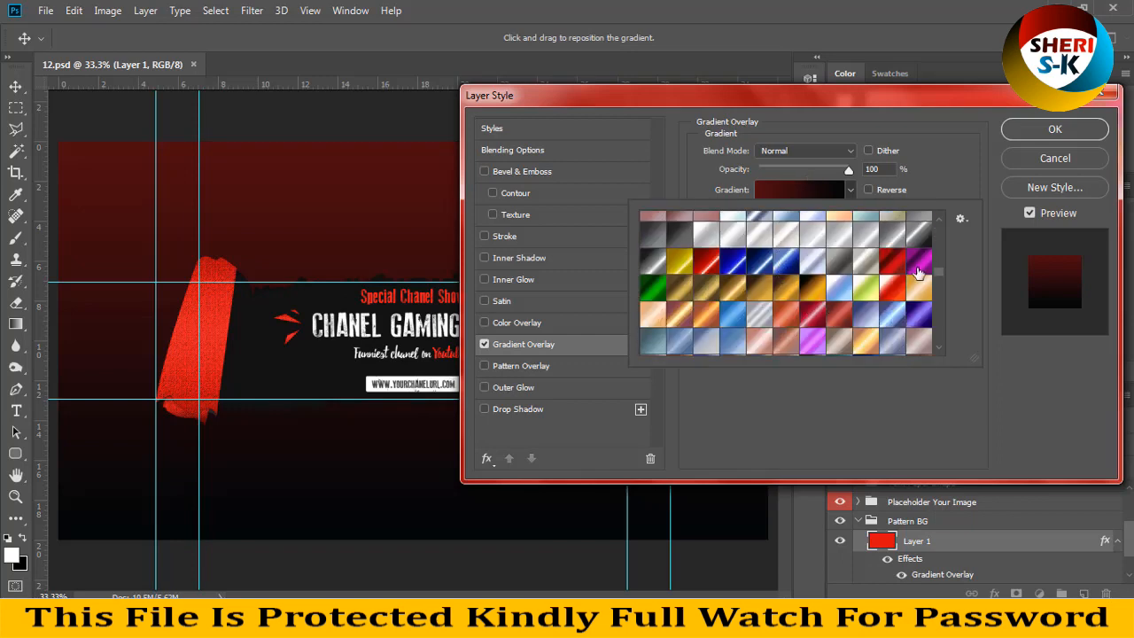
click(918, 262)
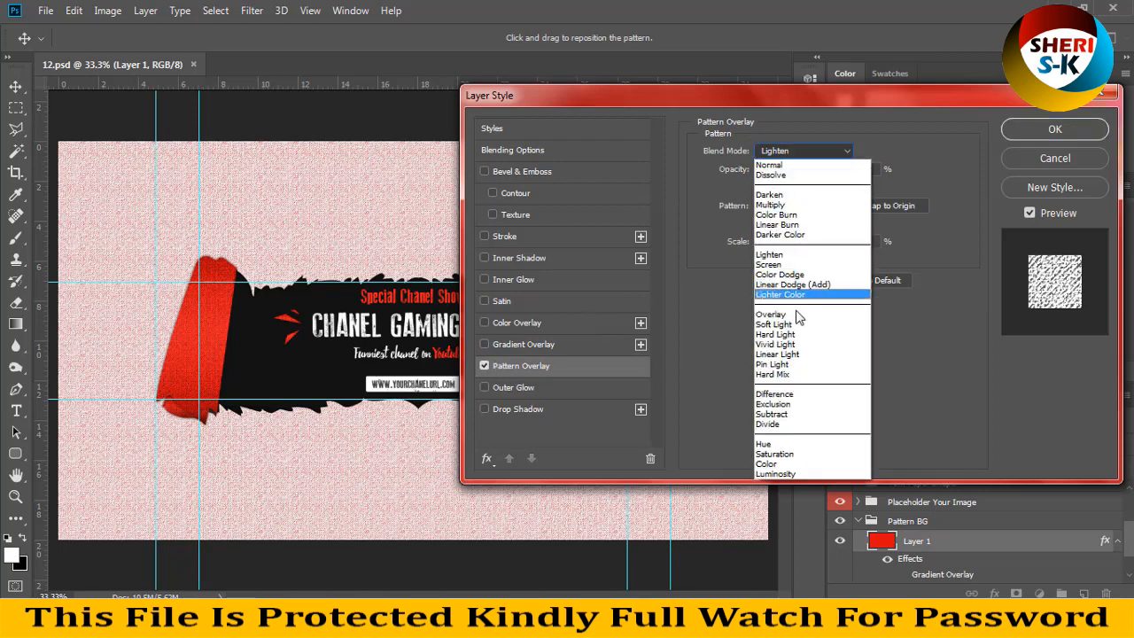
Blend the pattern texture in Overlay mode and apply the background layer style
click(770, 316)
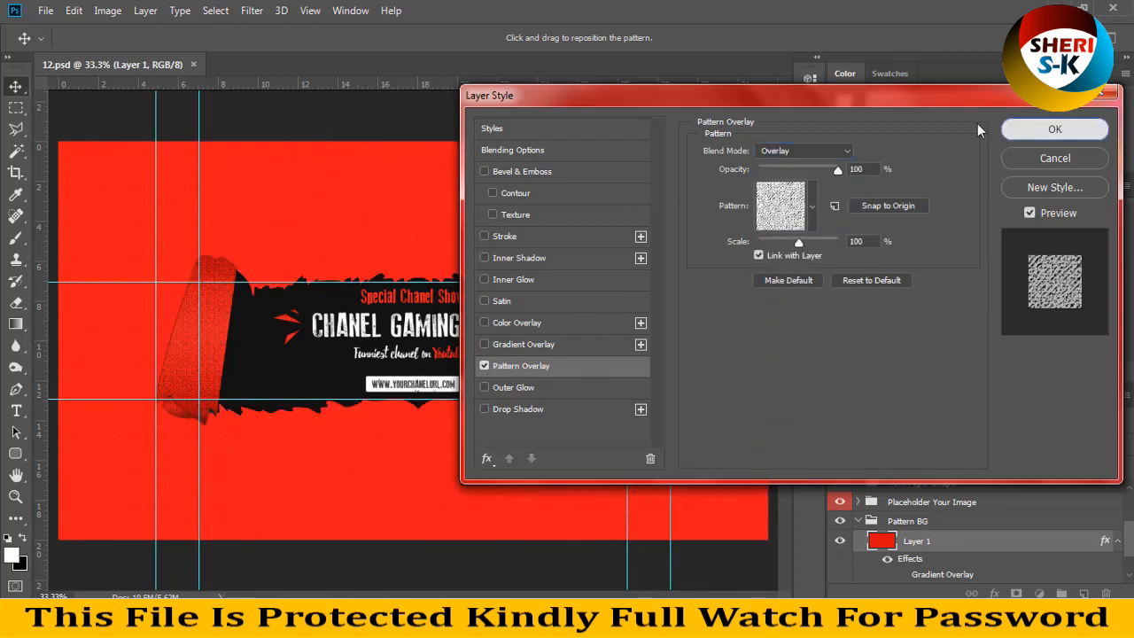
click(1053, 128)
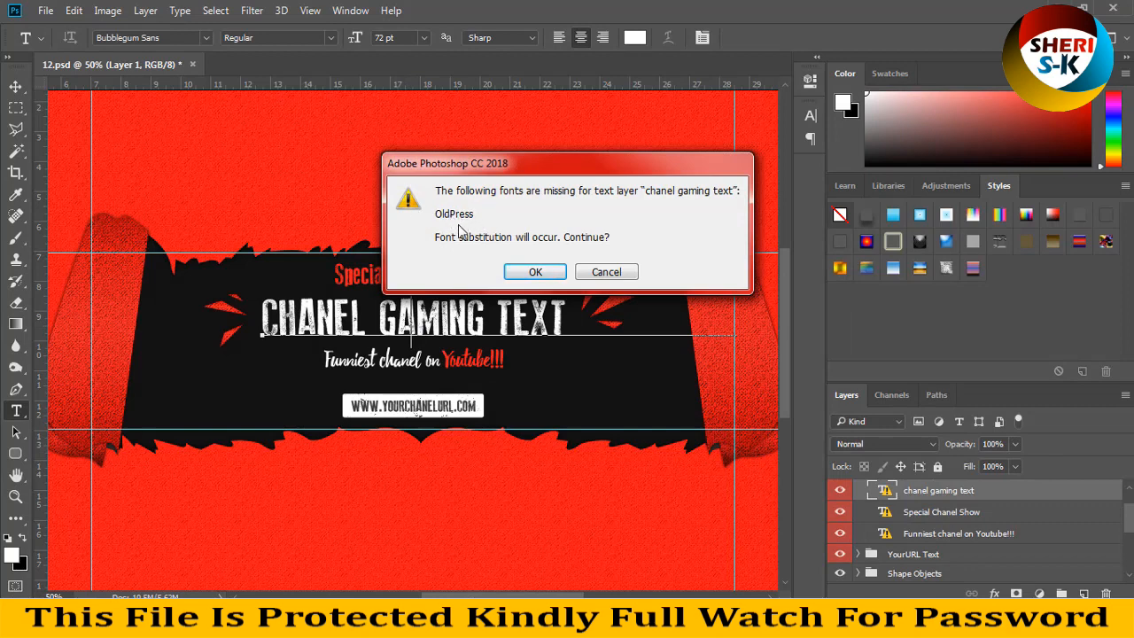
mouse_move(447, 229)
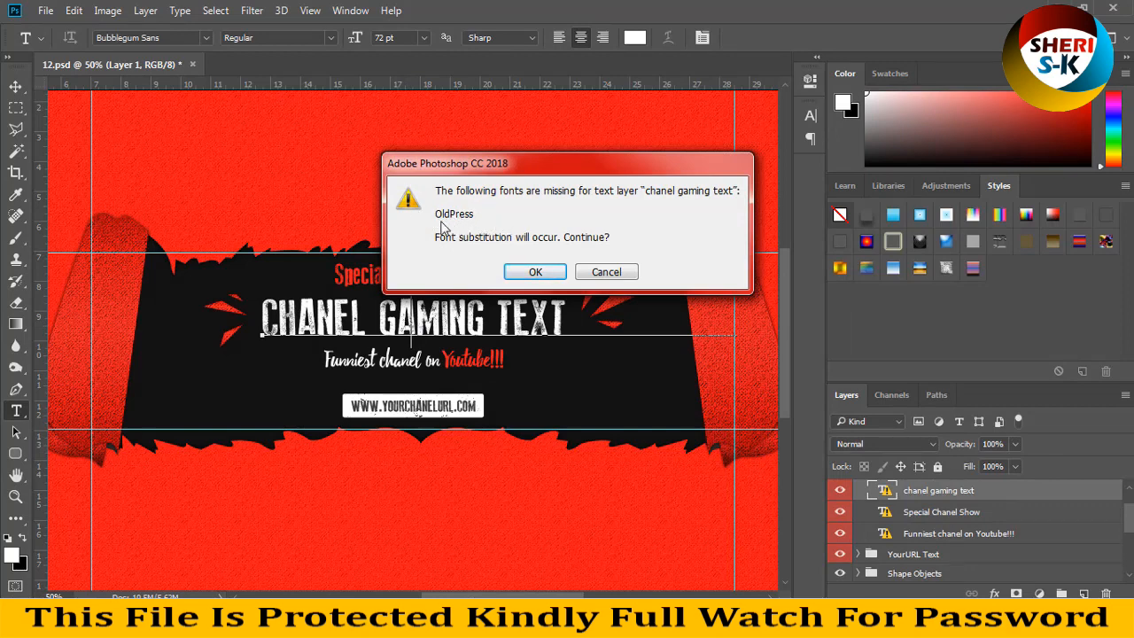
mouse_move(478, 227)
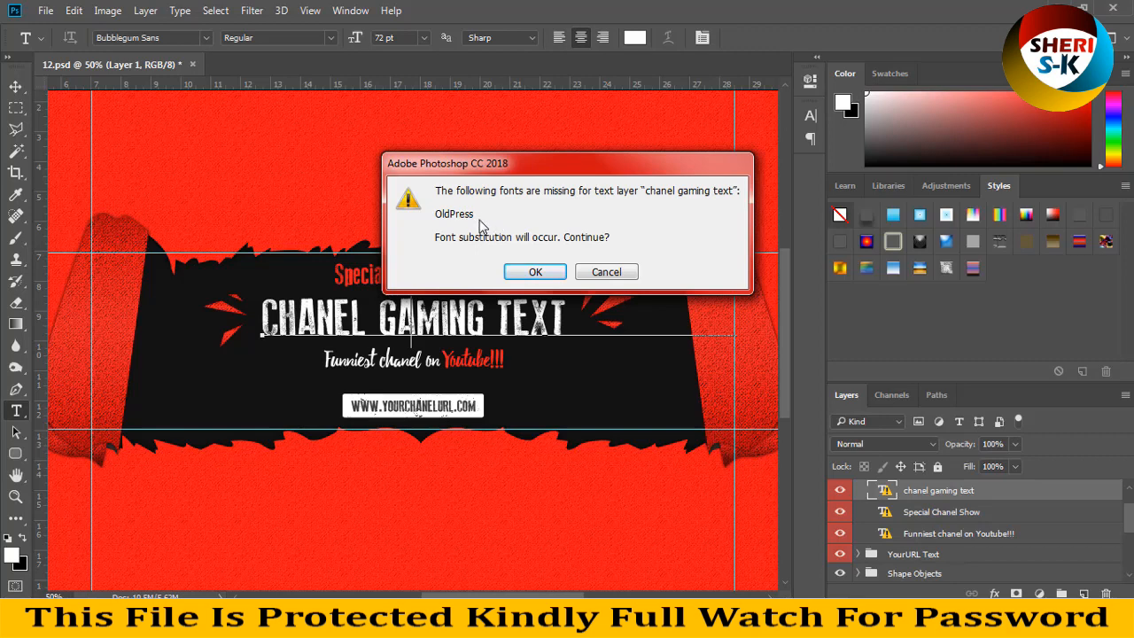
mouse_move(550, 262)
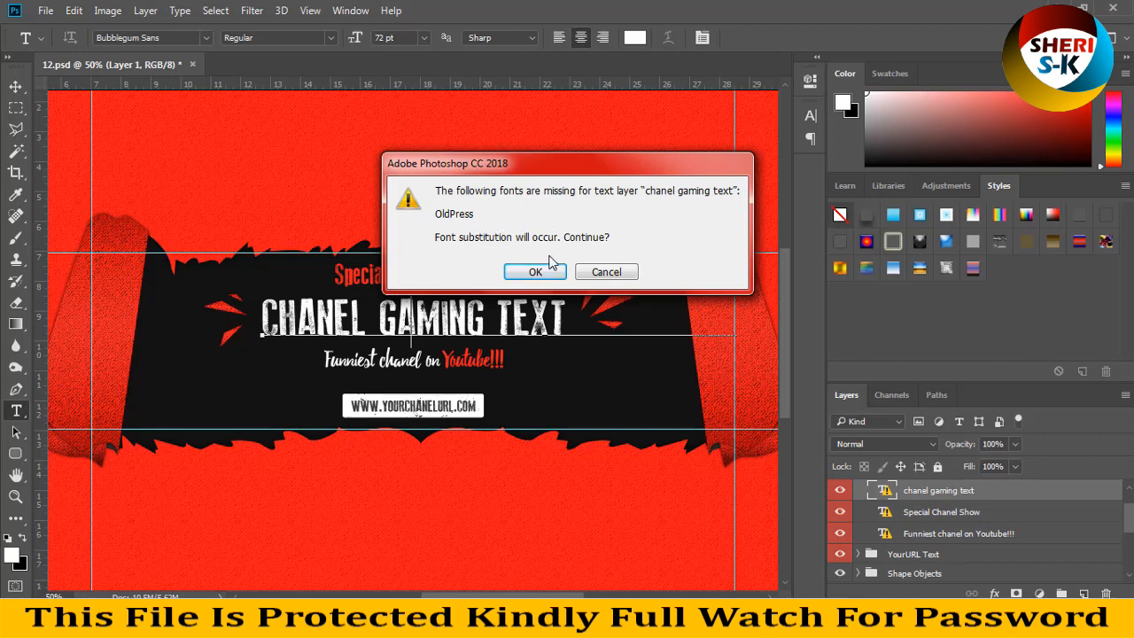
Accept the font substitution, retype the title as SHERI SK and set a brush-style font
click(536, 273)
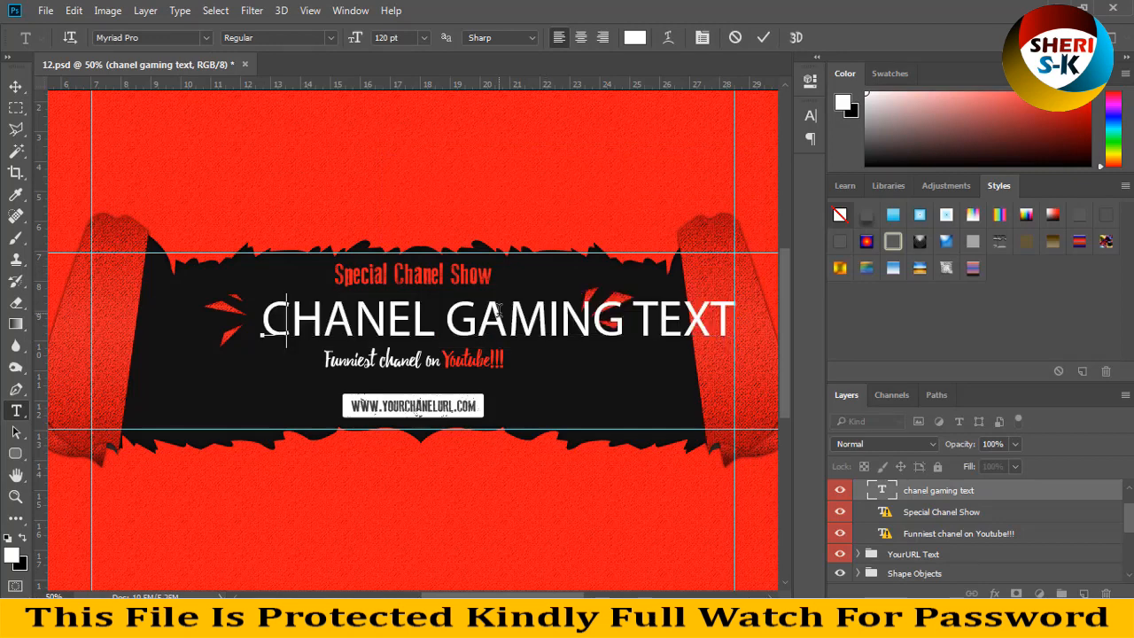
text(SHERI)
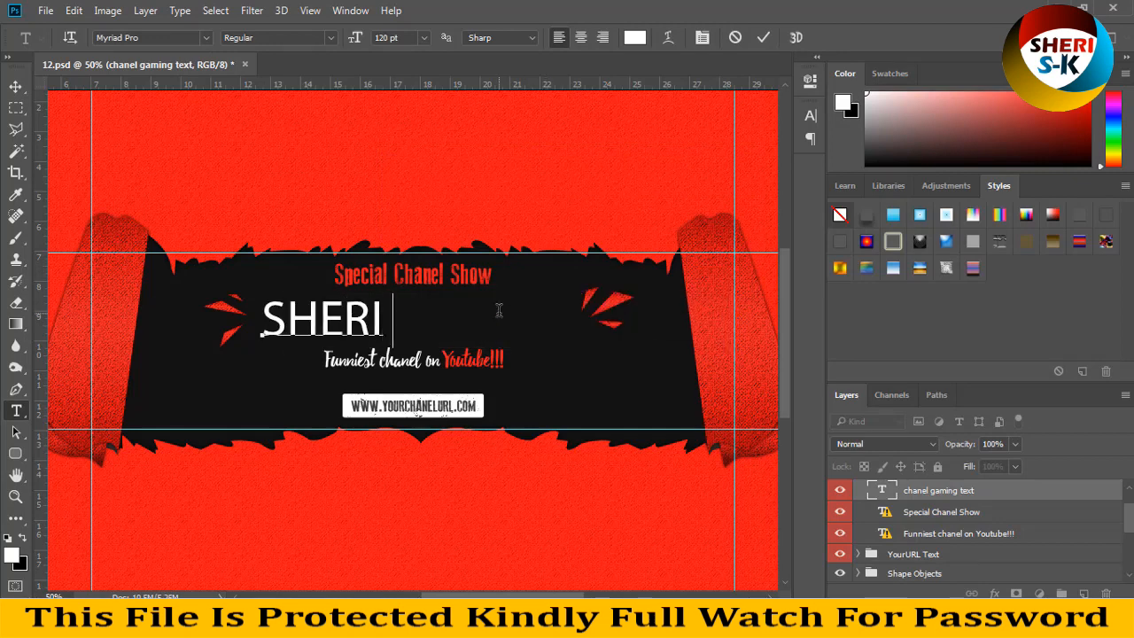
text(SK)
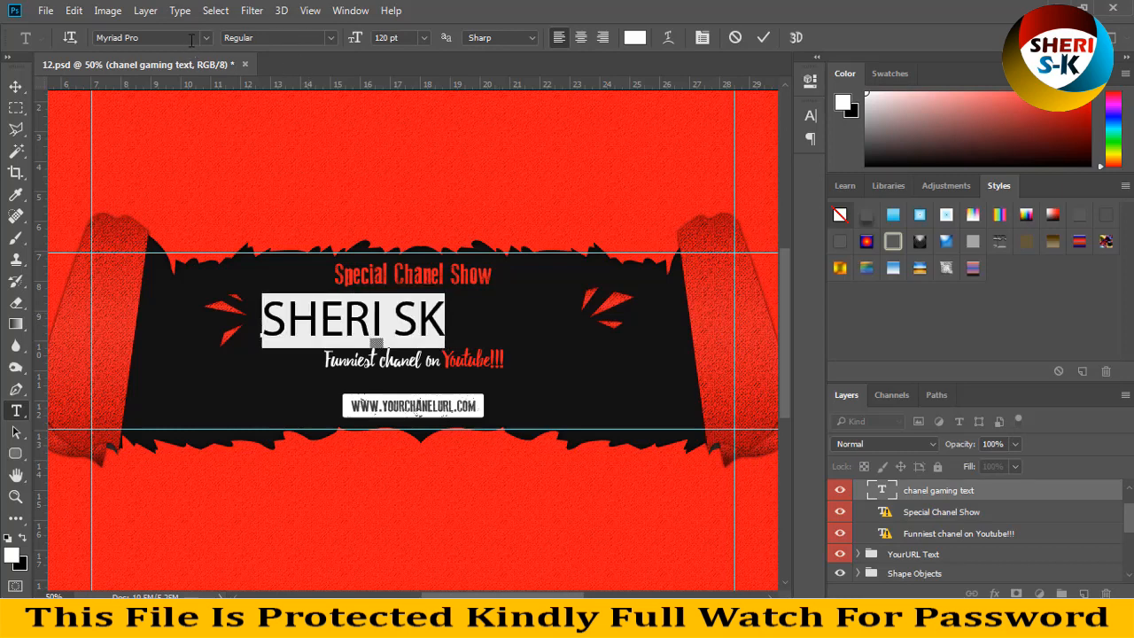
click(206, 37)
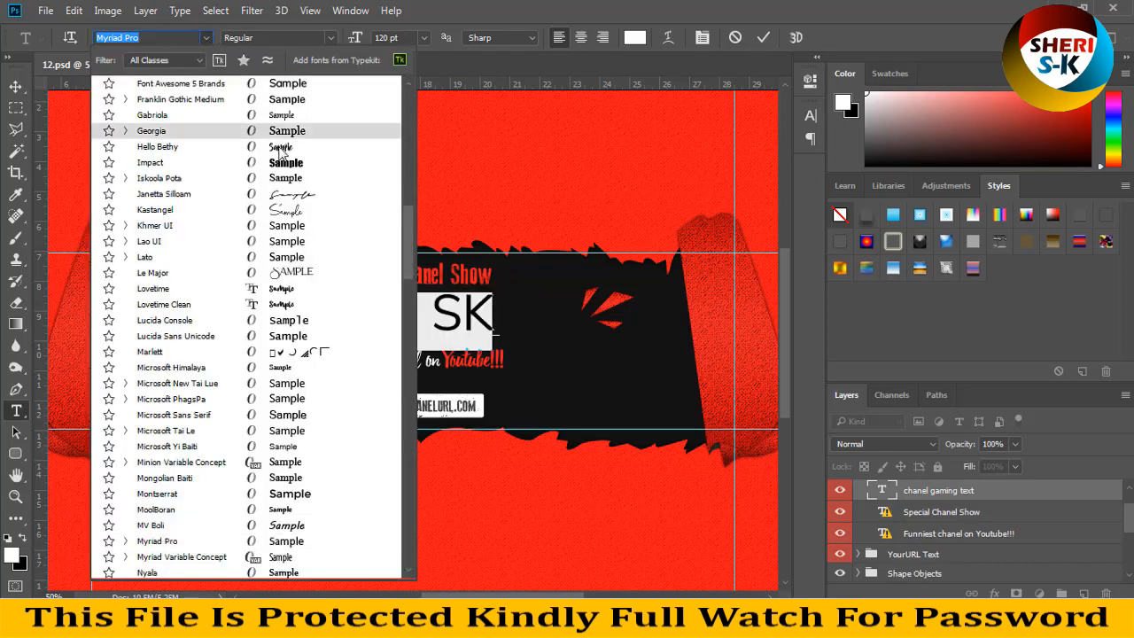
click(156, 145)
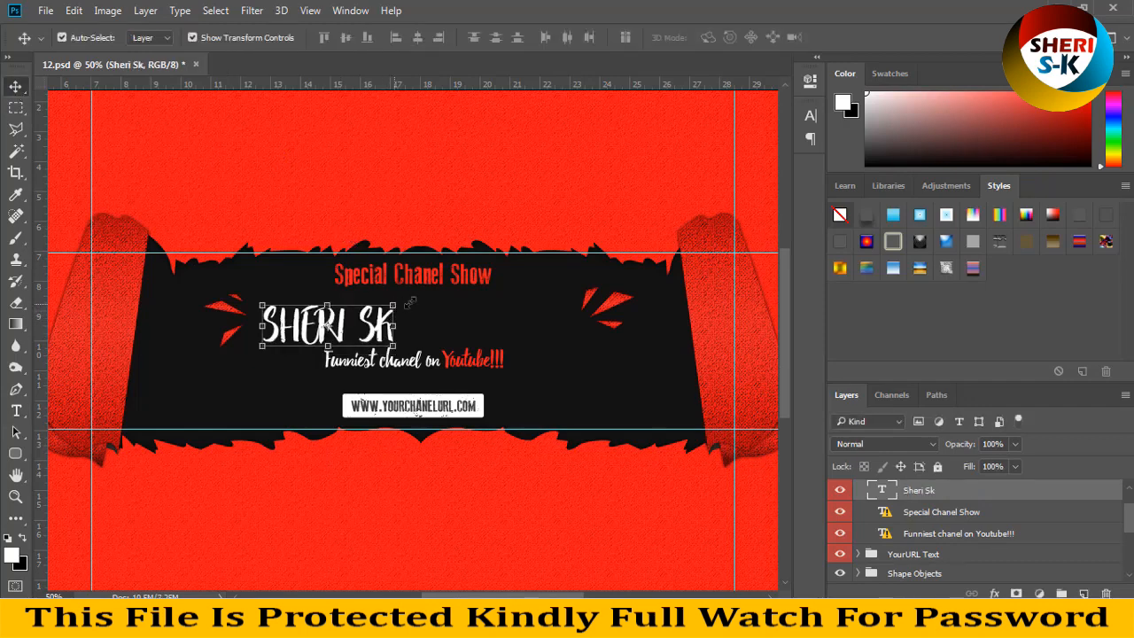
drag(328, 326, 469, 326)
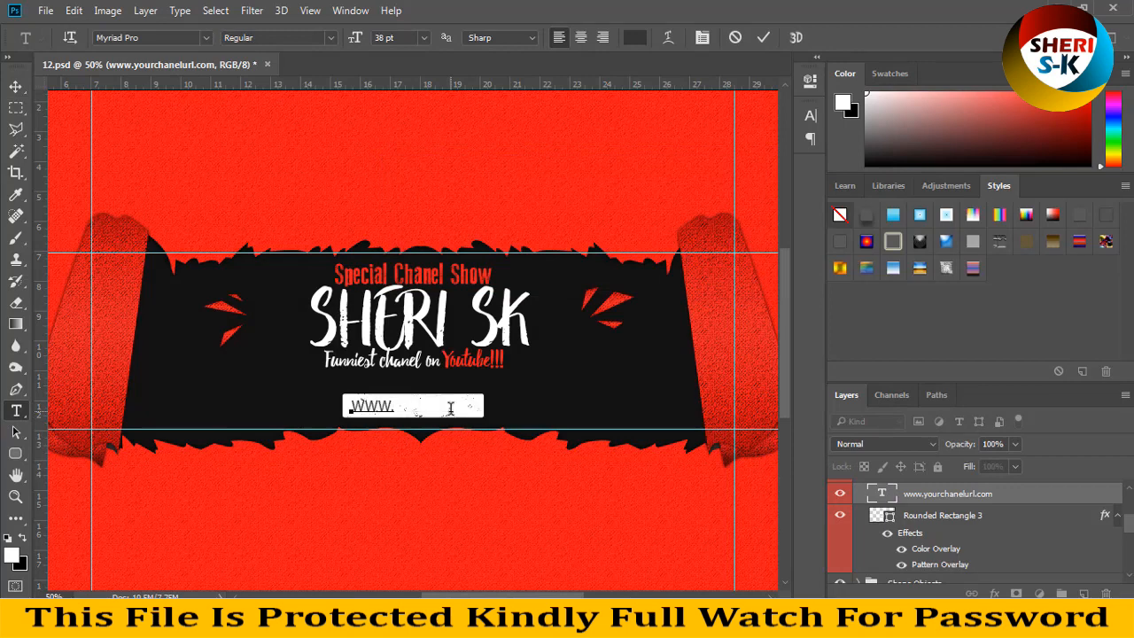
text(THE)
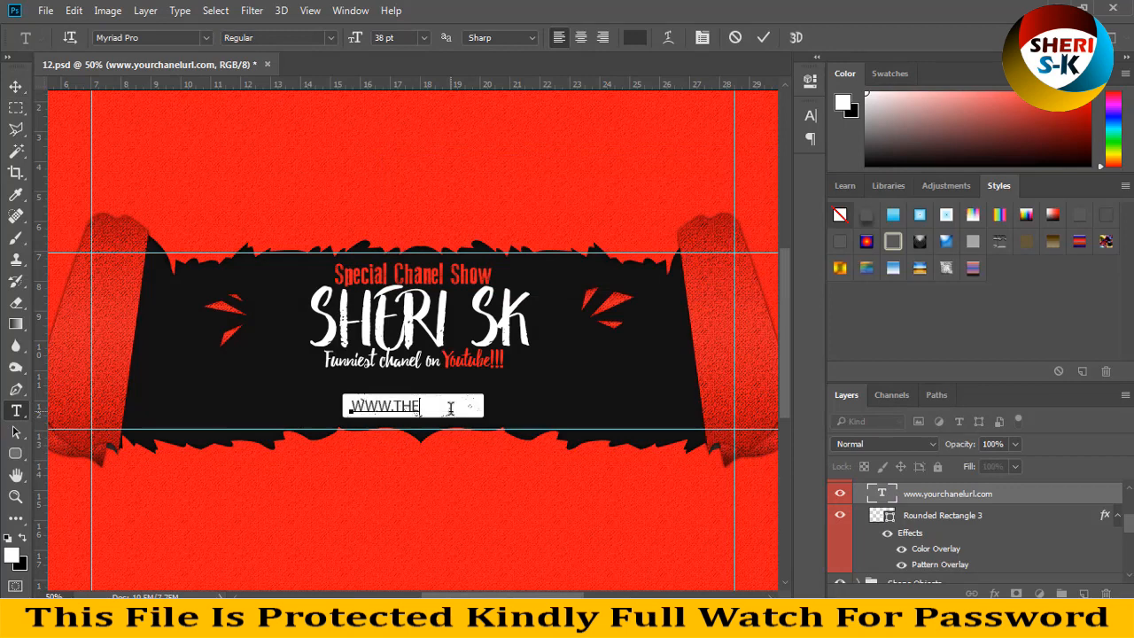
text(SHERI)
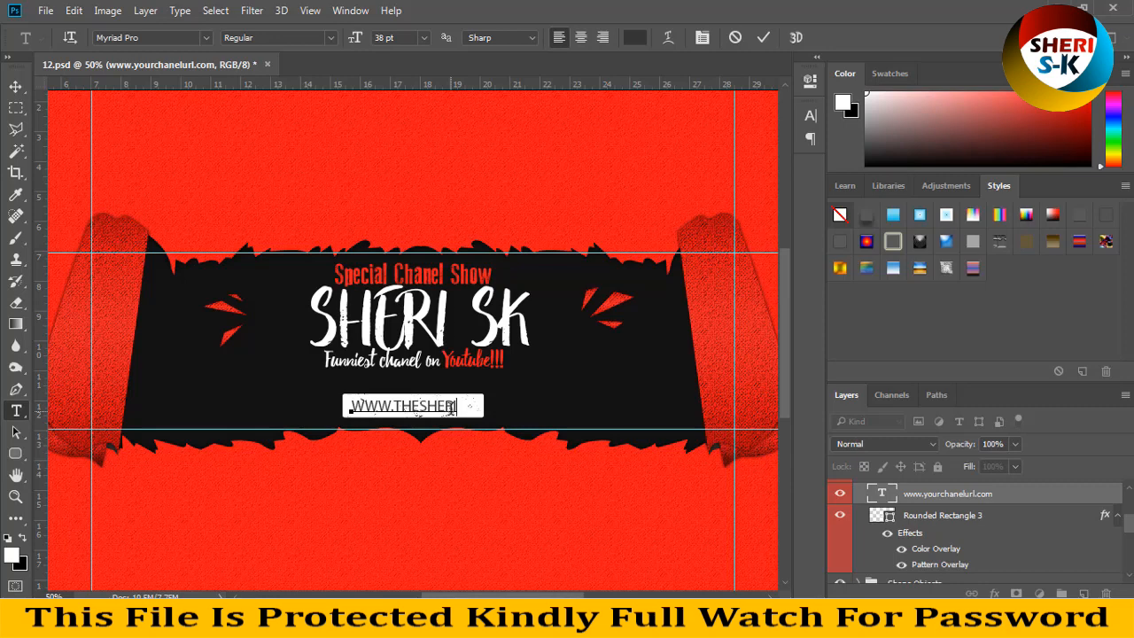
text(SK.)
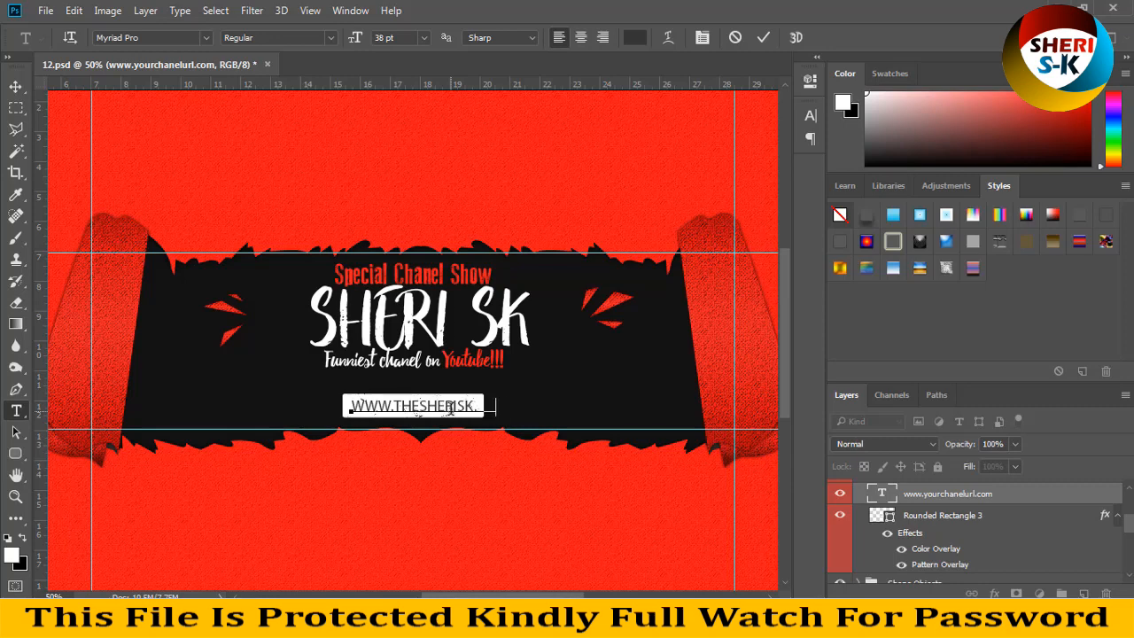
text(.COM)
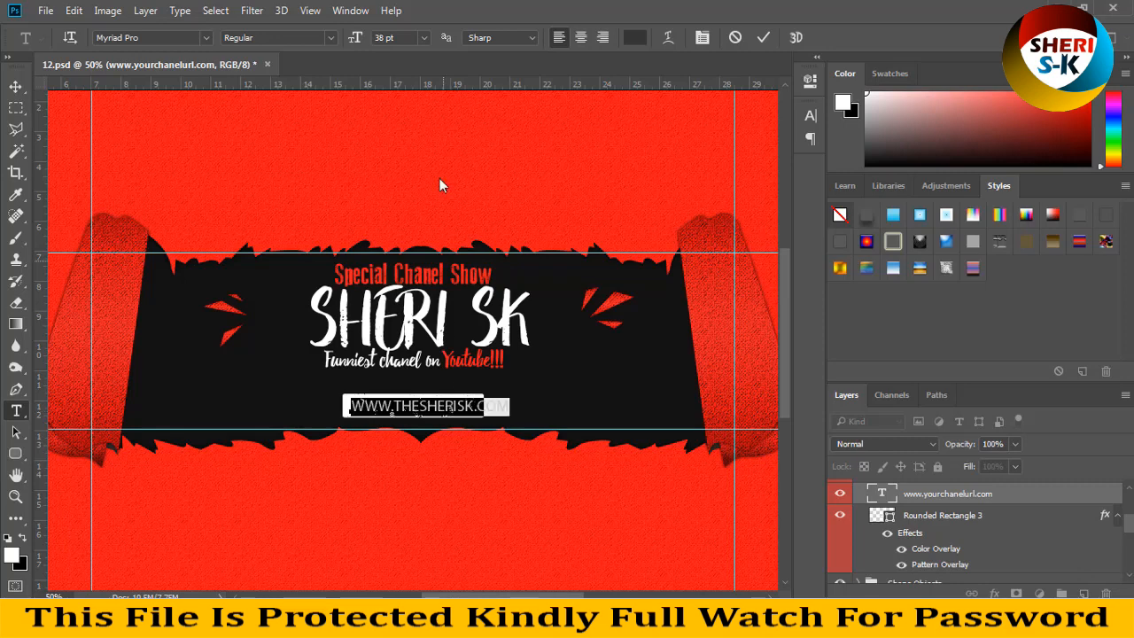
Shrink the web address text to 24 pt so it fits its box
click(423, 37)
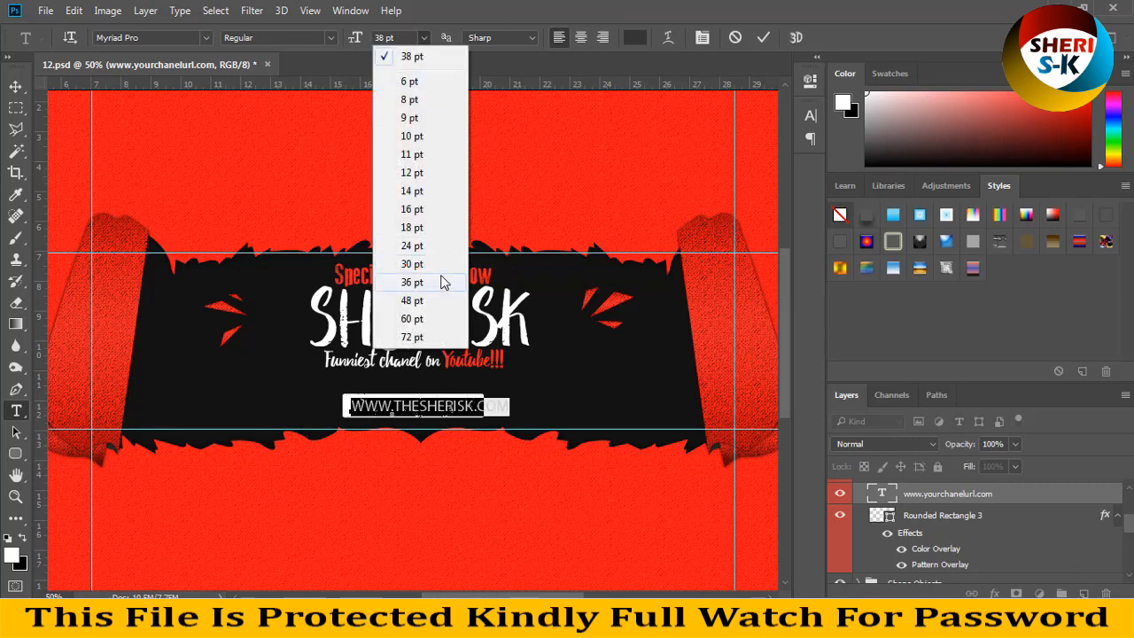
click(412, 245)
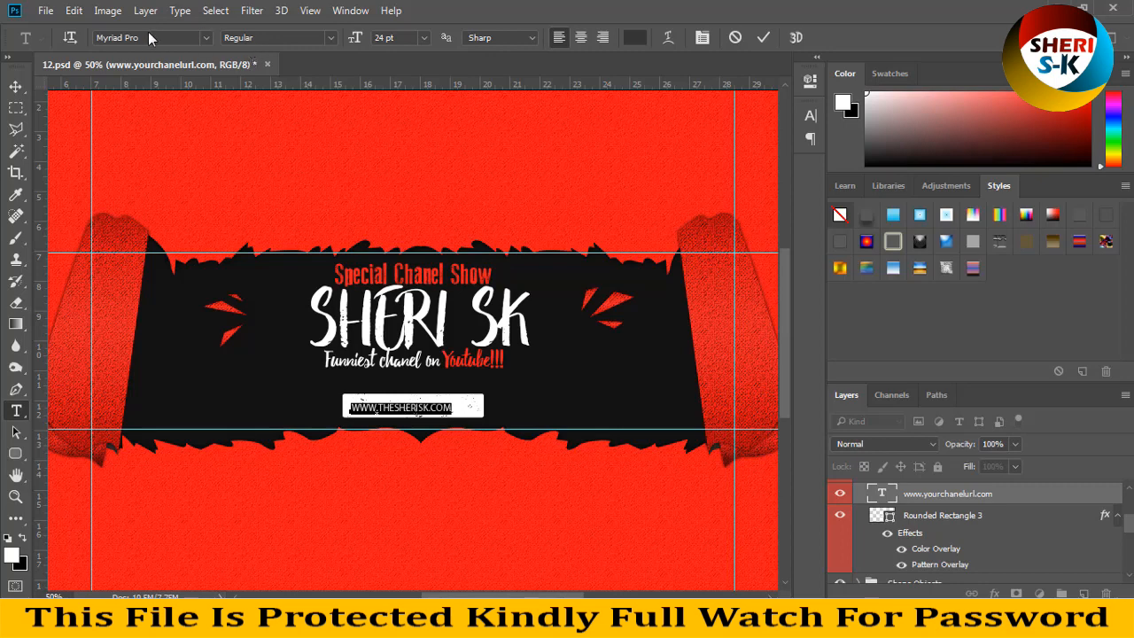
click(181, 37)
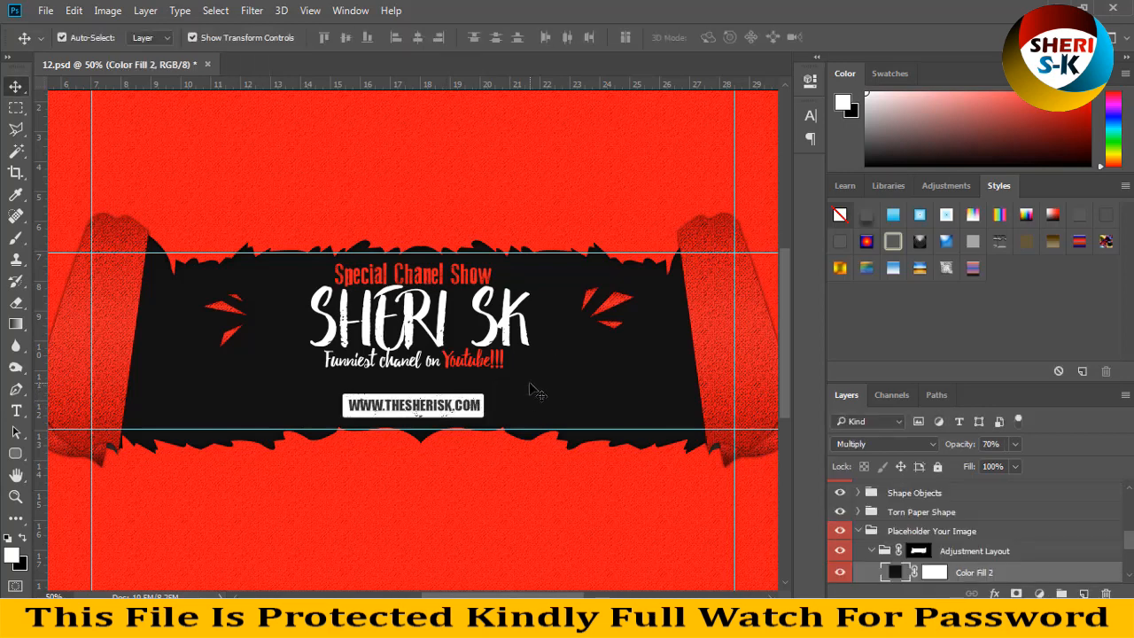
mouse_move(604, 367)
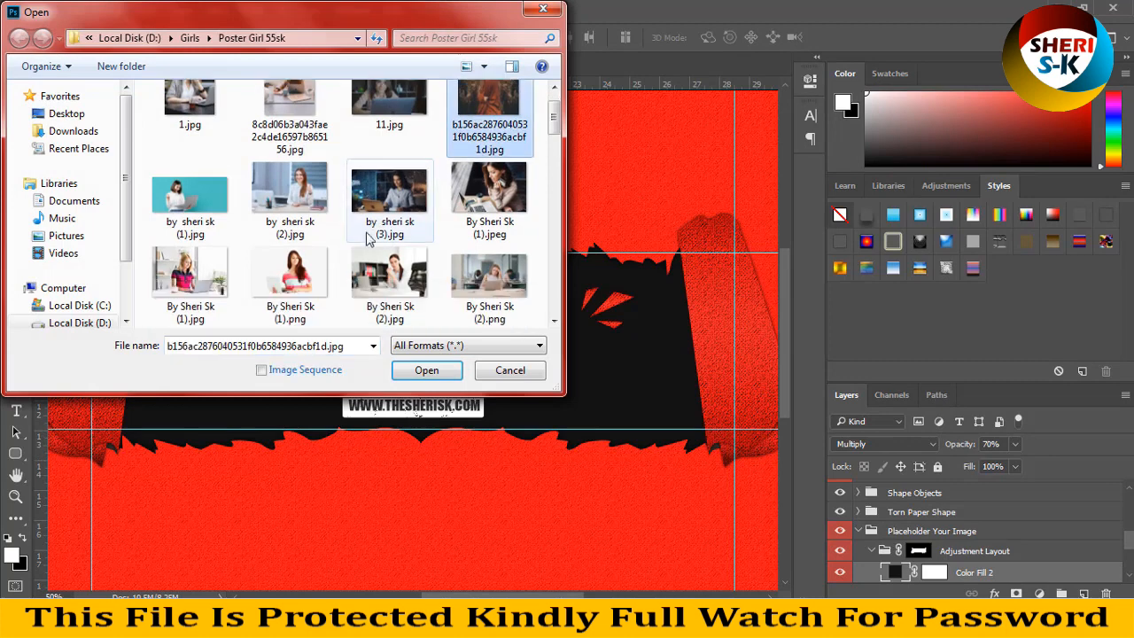
Pick a photo from the pictures folder for the Placeholder Your Image layer
click(425, 370)
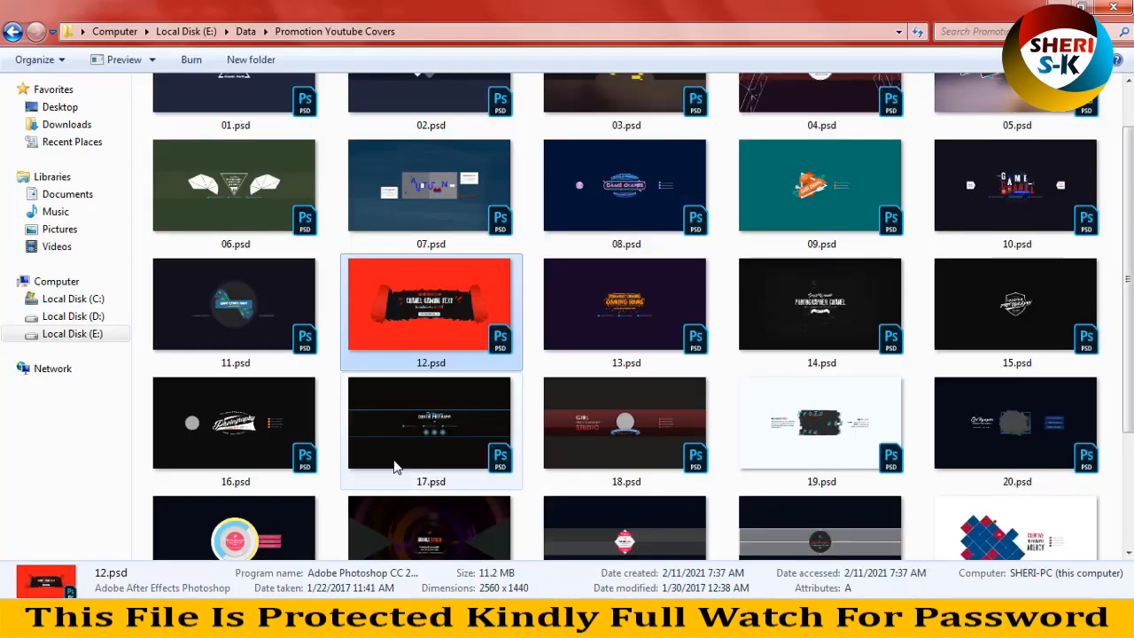
Locate 20.psd in the Promotion Youtube Covers folder and open it in Photoshop
scroll(down, 3)
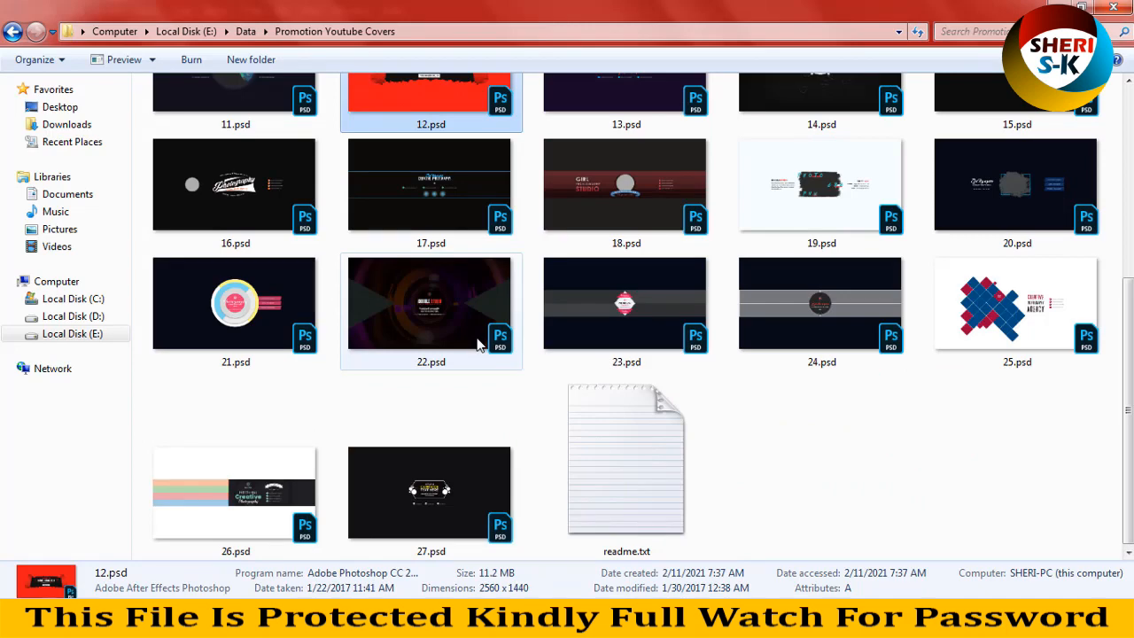
scroll(up, 3)
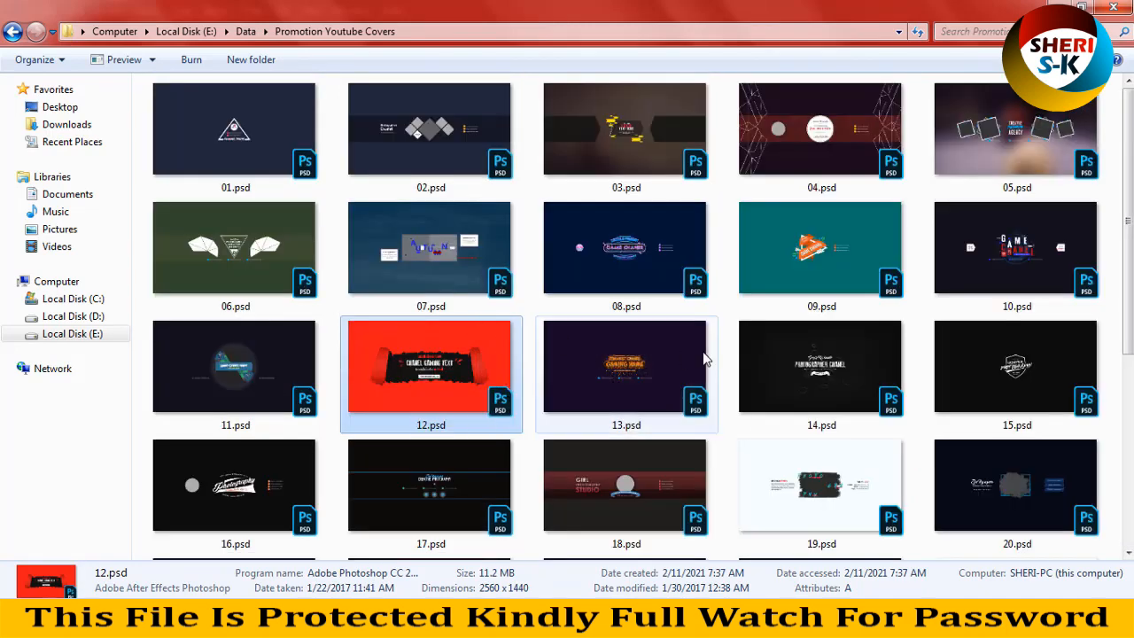
mouse_move(783, 189)
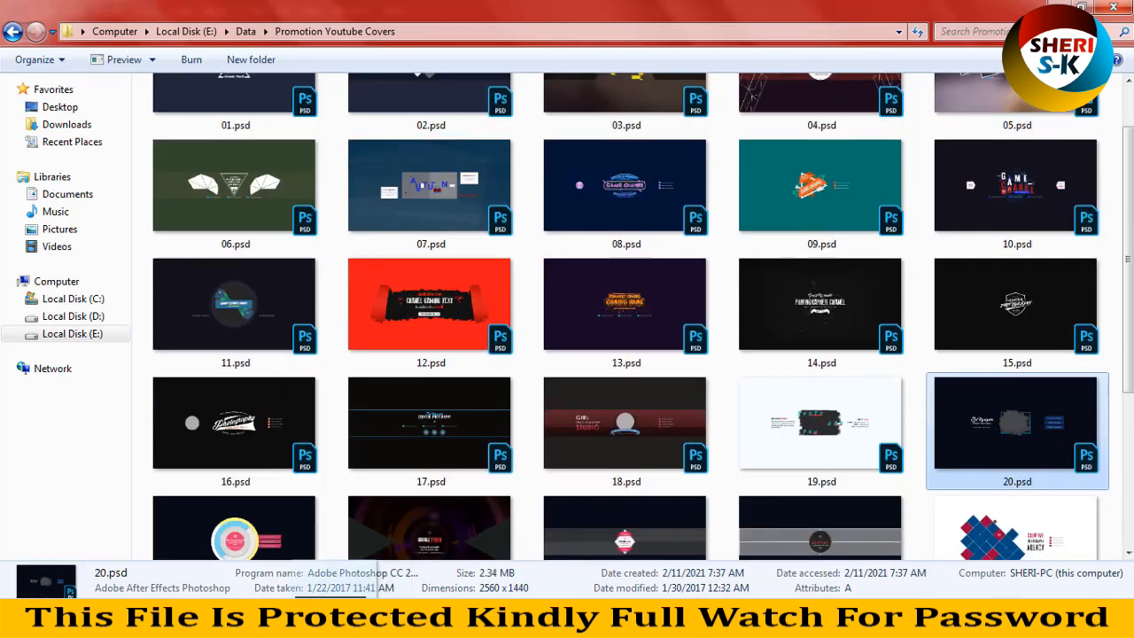
double_click(1017, 421)
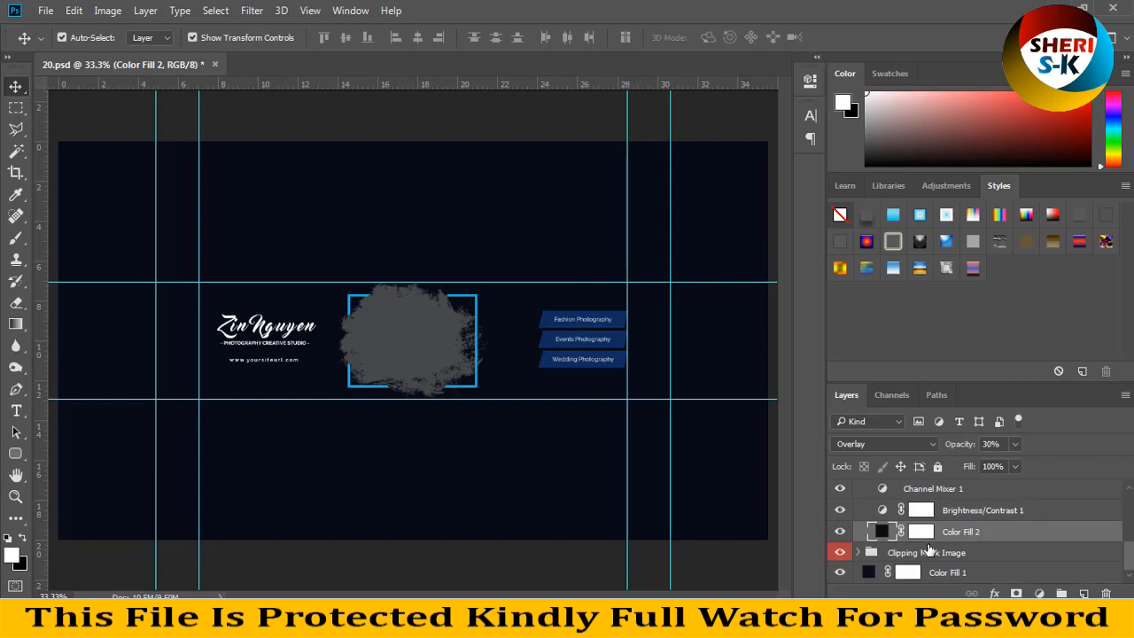
Recolour the Color Fill 1 background to #a70505 and enter the Clipping Mask Image smart object
double_click(880, 571)
text(a70505)
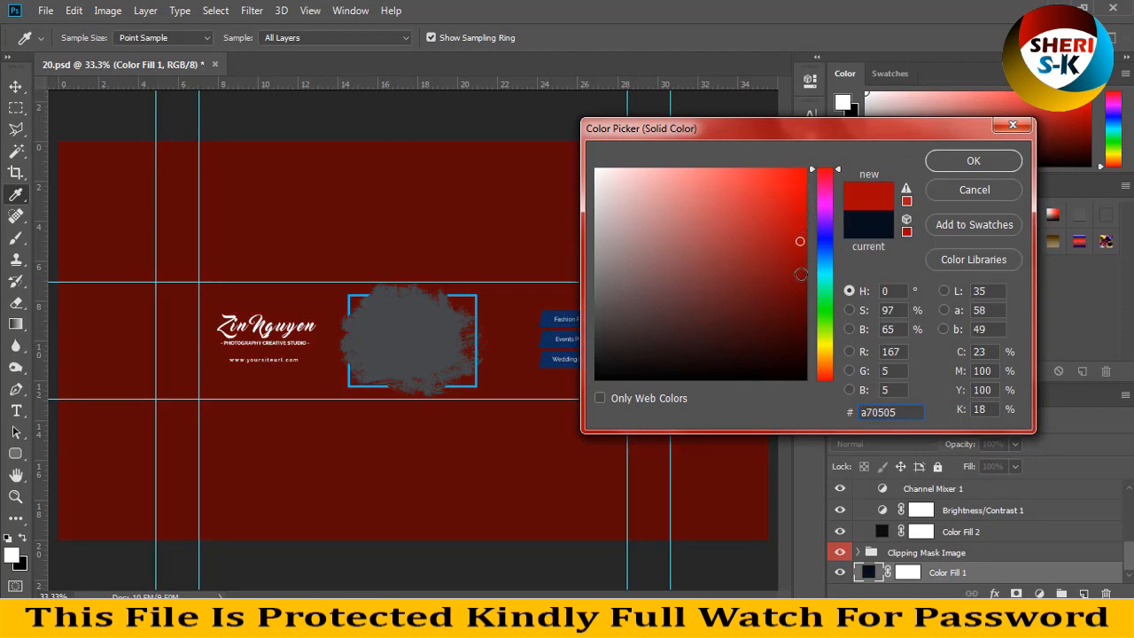
click(973, 159)
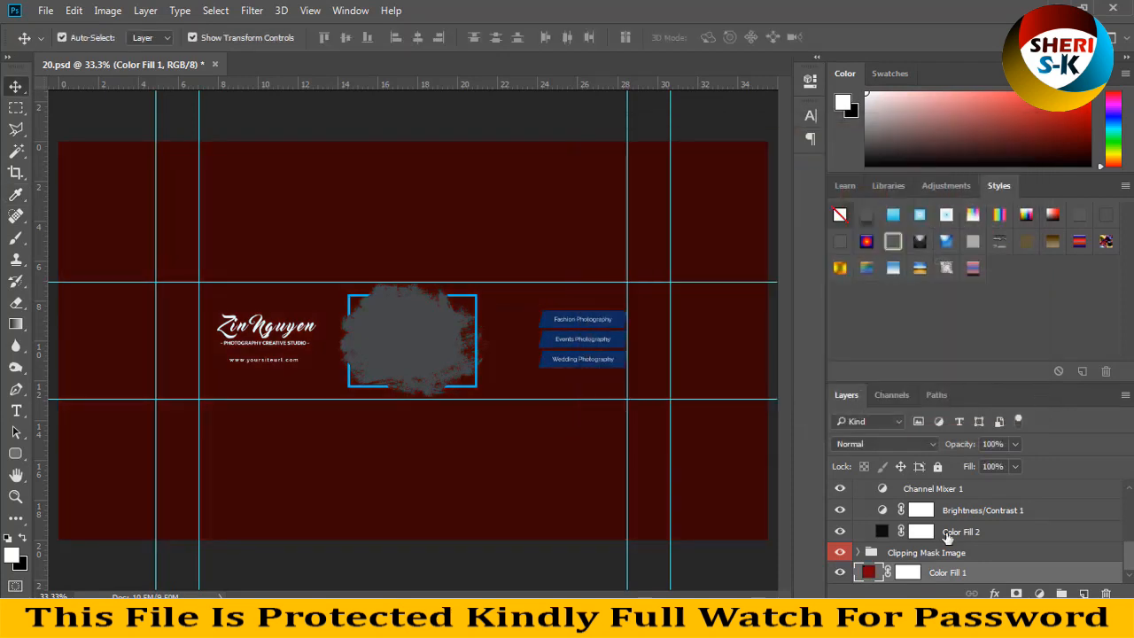
click(981, 511)
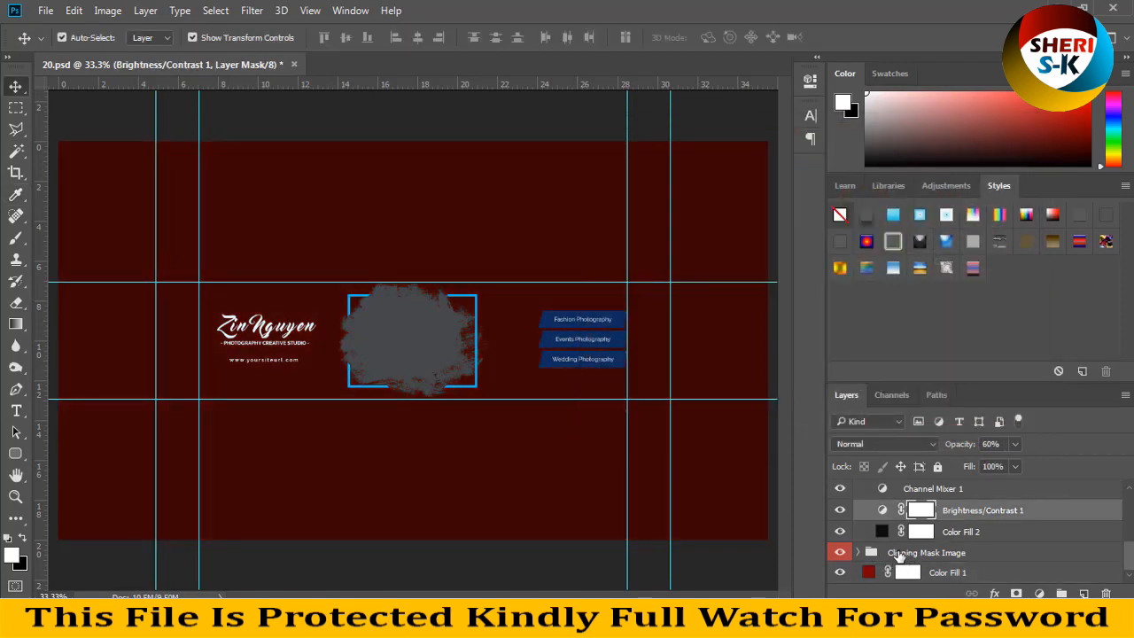
click(927, 553)
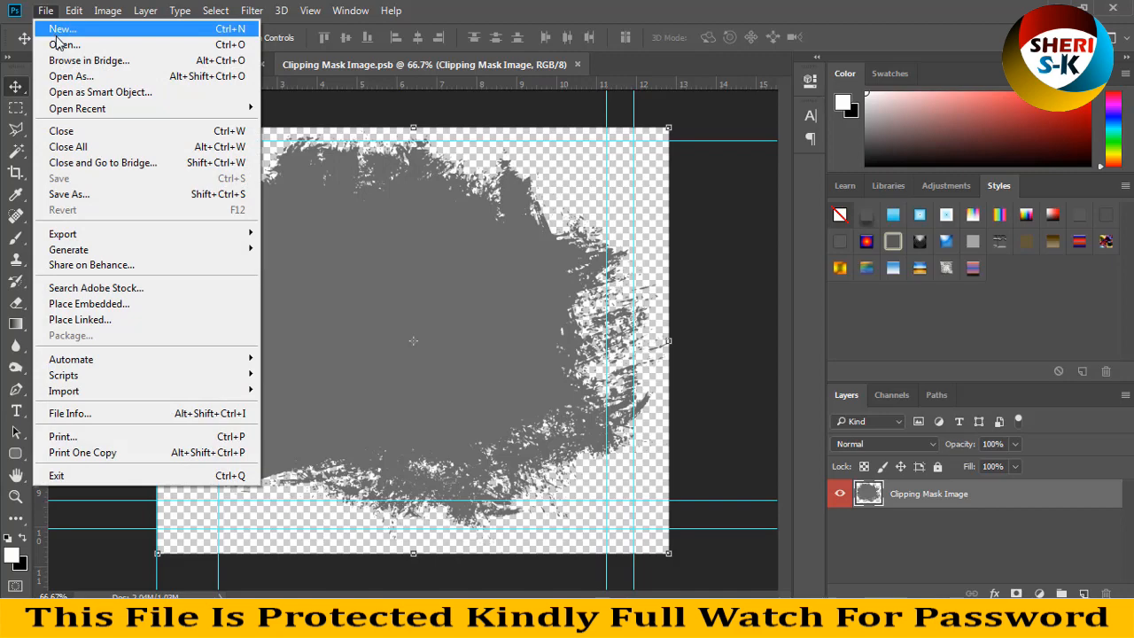
Browse via File > Open for the woman-at-laptop photo to fill the placeholder
click(64, 45)
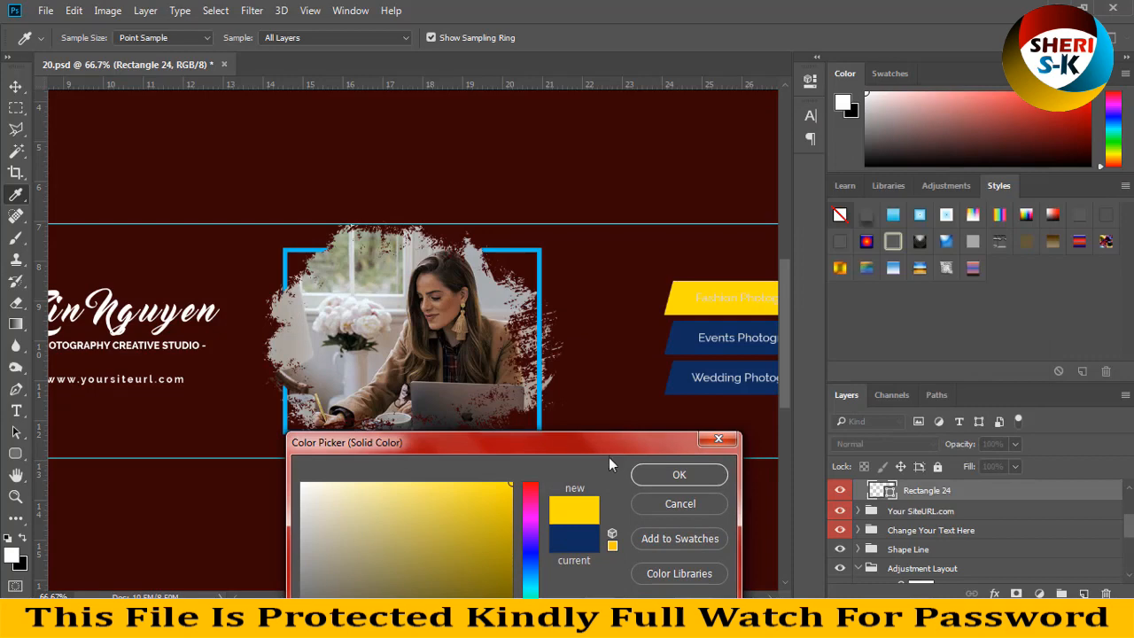
Confirm yellow for Rectangle 24 and recolour the Fashion Photography label's Color Overlay
click(679, 475)
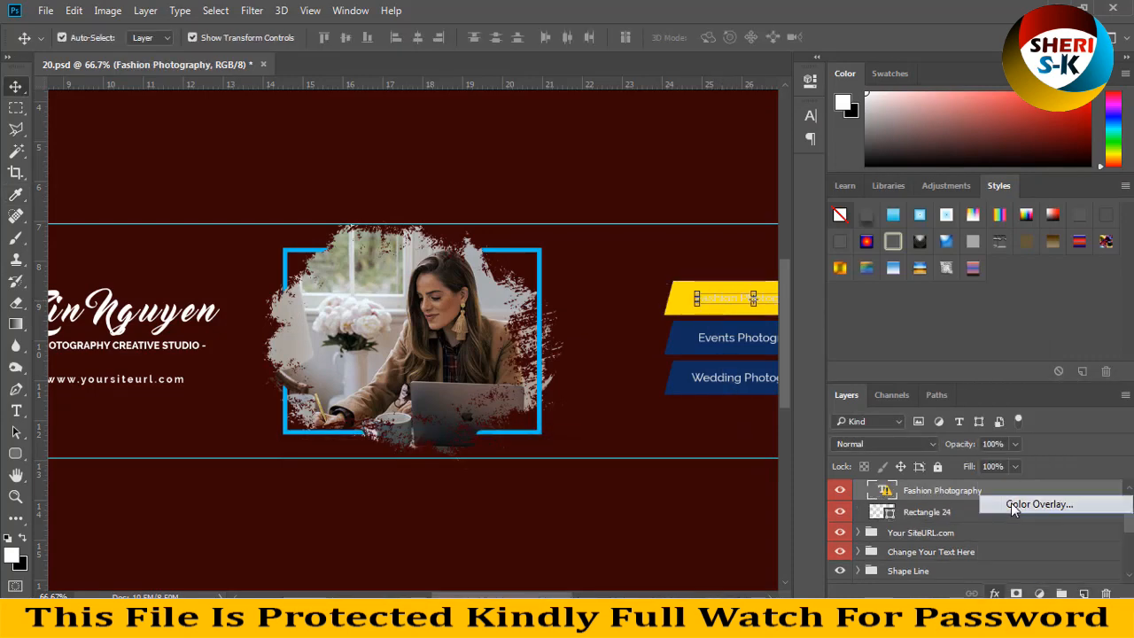
click(1039, 504)
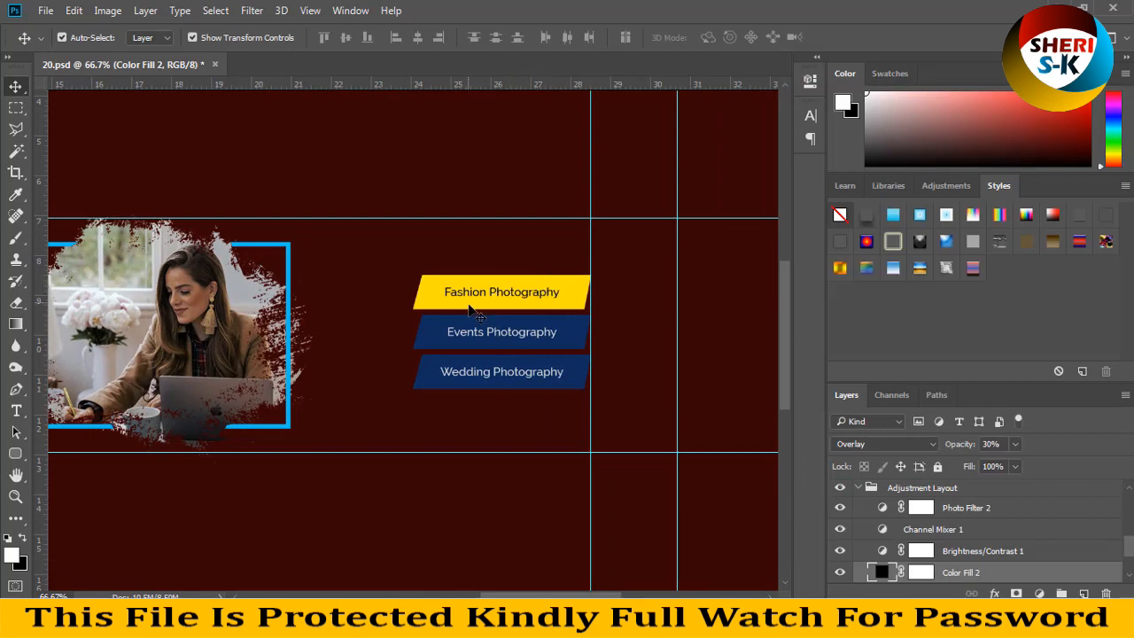
mouse_move(335, 344)
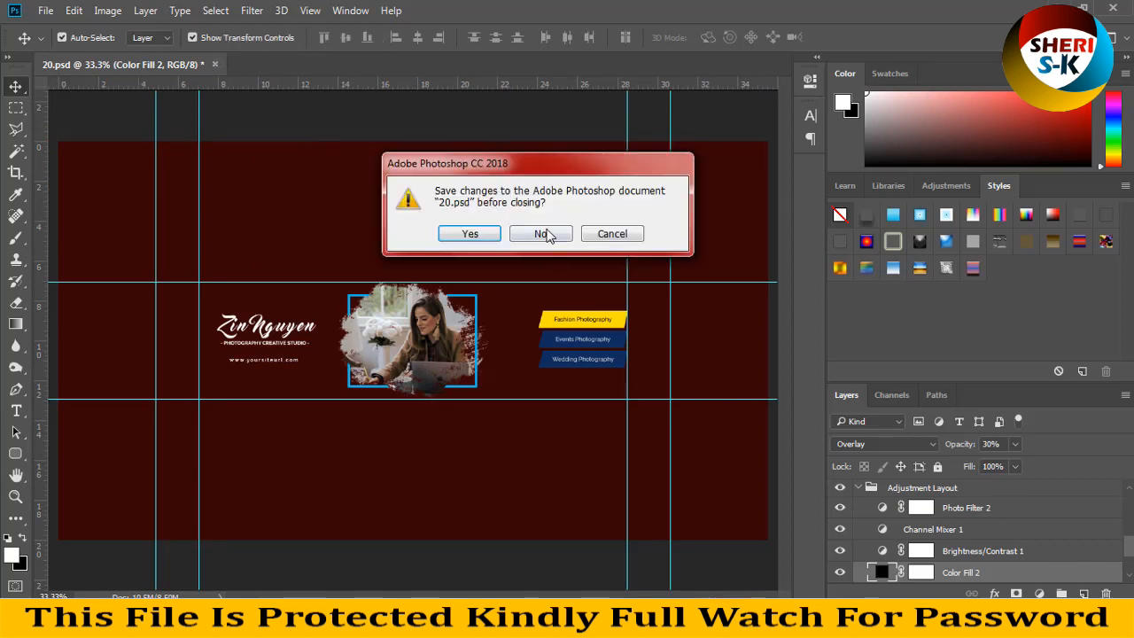
Discard changes to 20.psd by choosing No in the save prompt
click(542, 234)
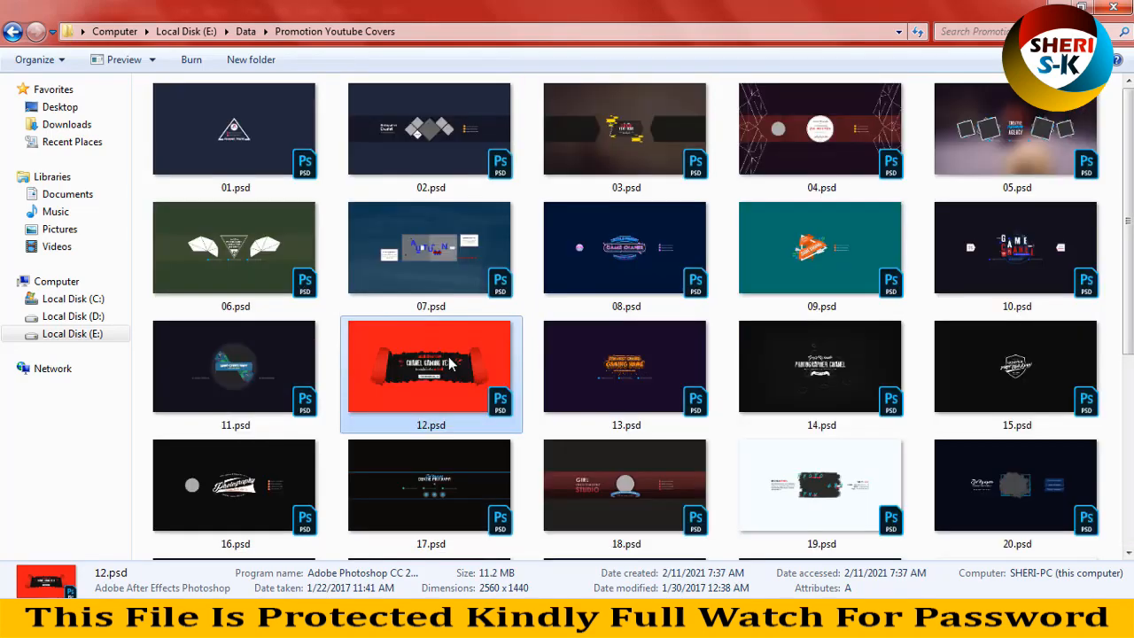
Preview 05.psd and 06.psd in Windows Photo Viewer, then load 03.psd into Photoshop
double_click(1017, 127)
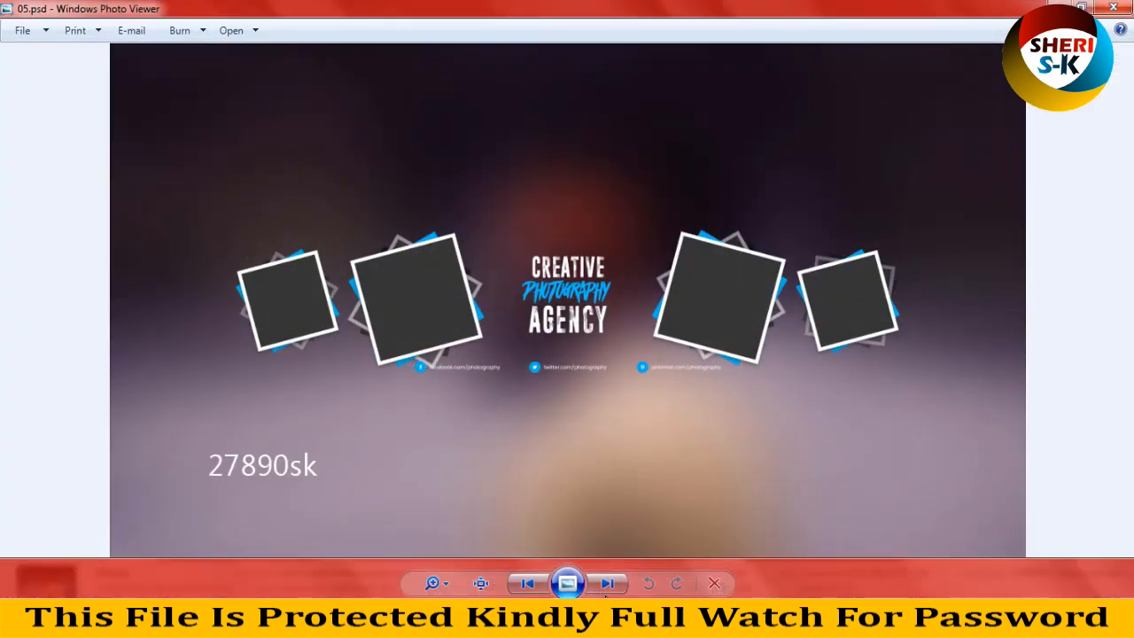
click(610, 583)
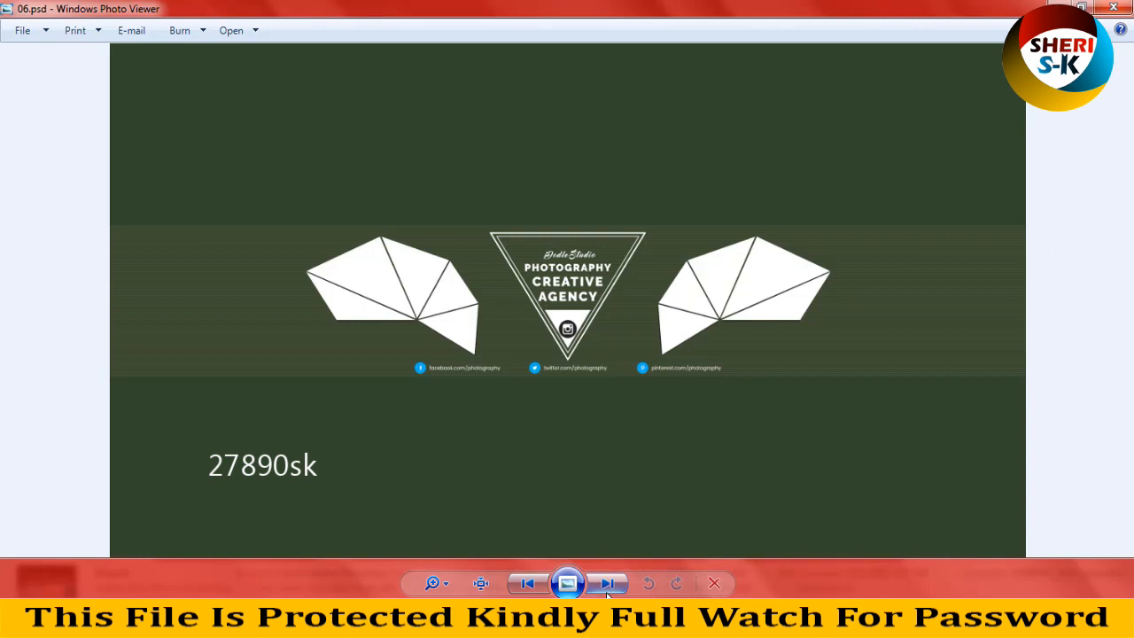
click(609, 583)
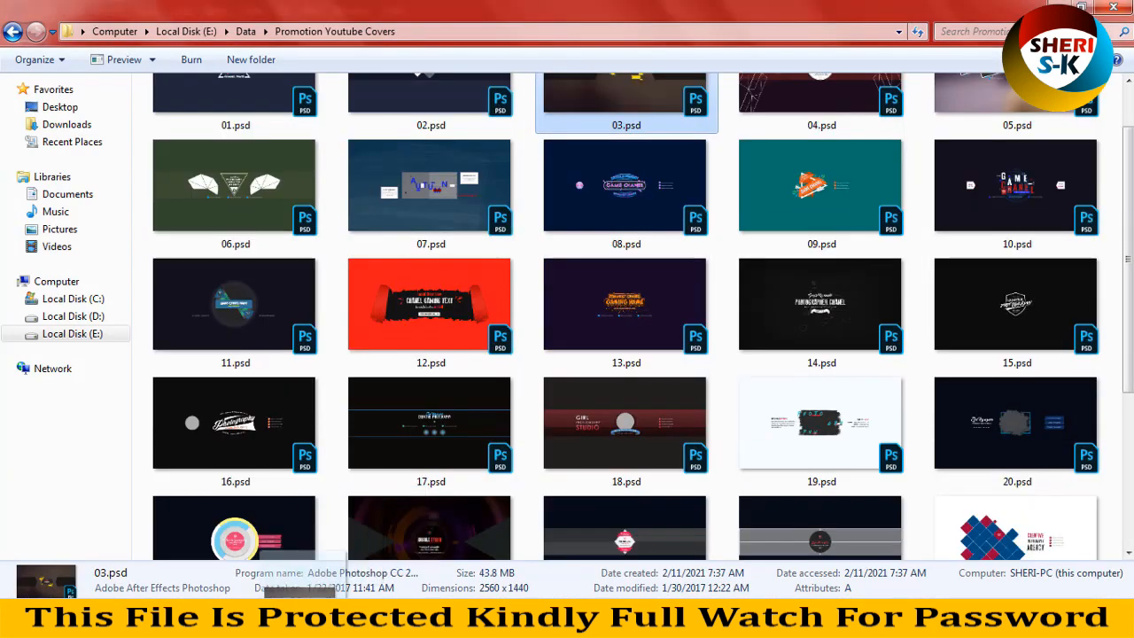
double_click(625, 97)
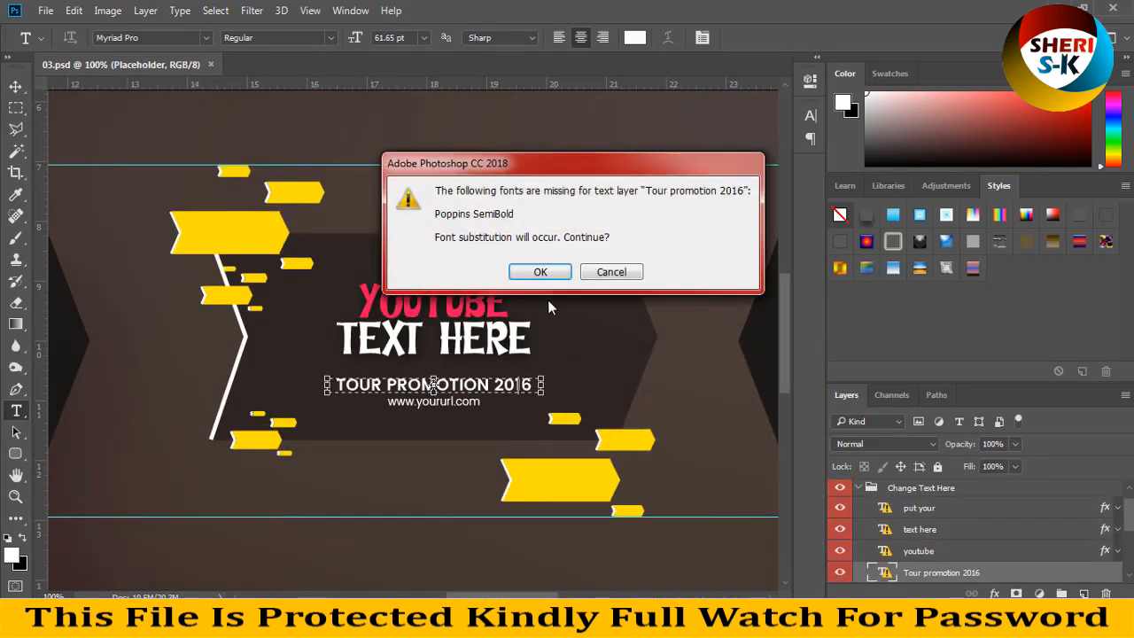
Accept font substitution, retype the tagline year as 2021, and cancel the next font warning
click(538, 271)
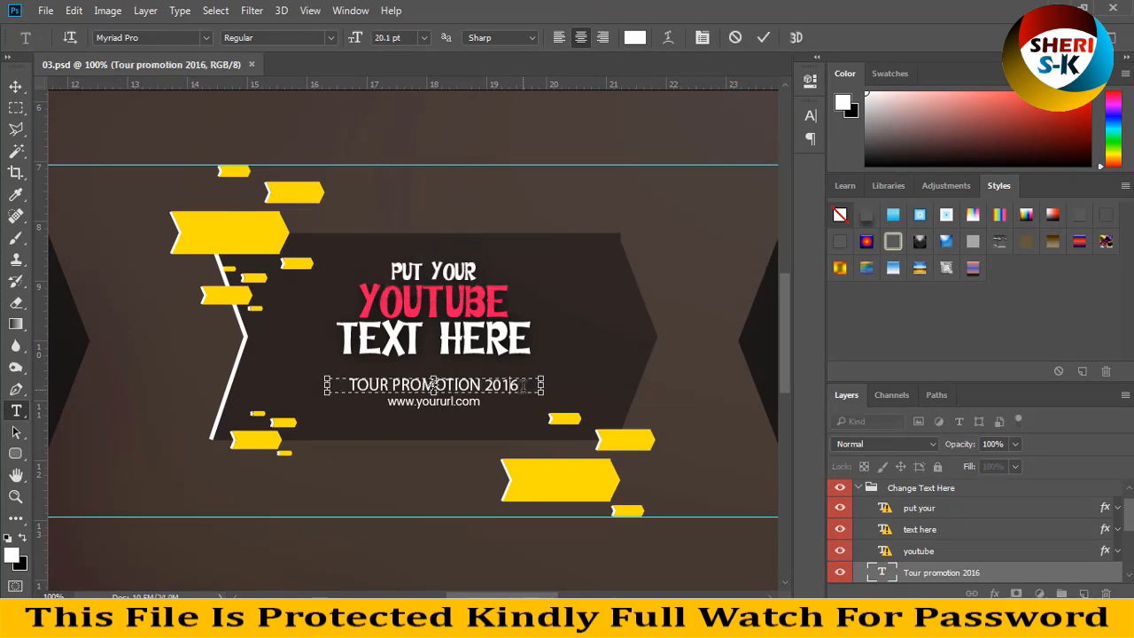
text(2021)
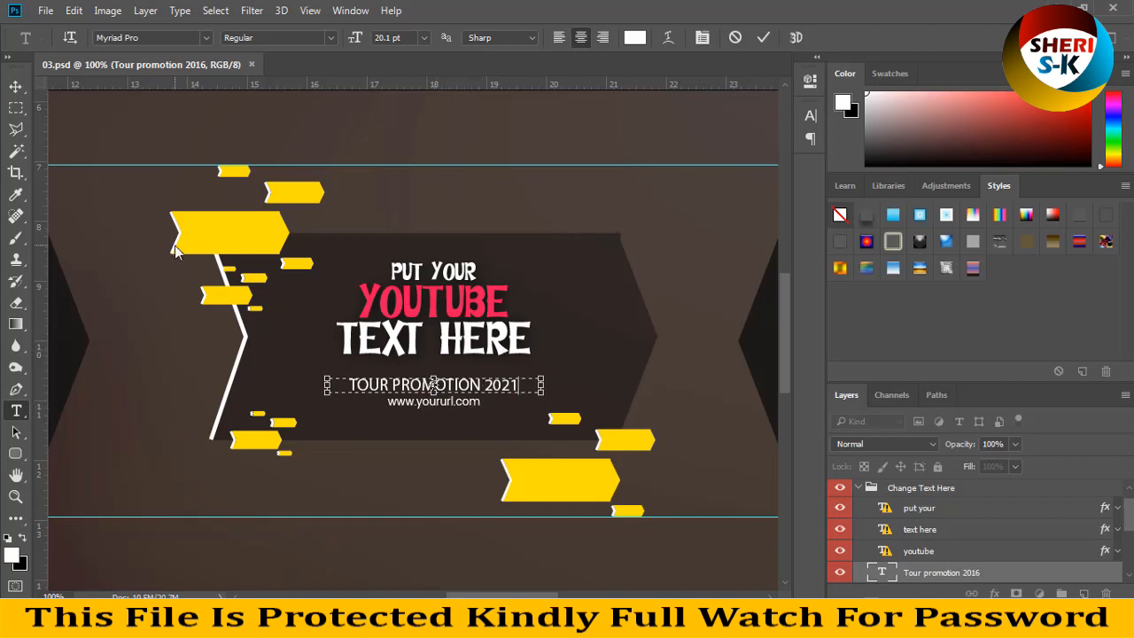
click(14, 85)
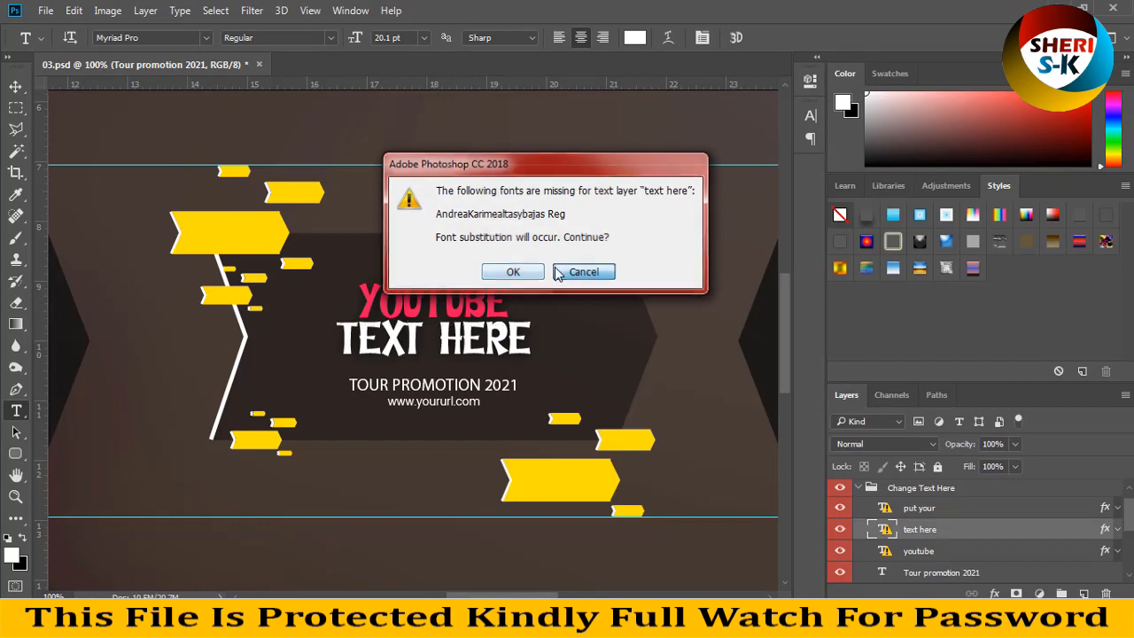
click(514, 271)
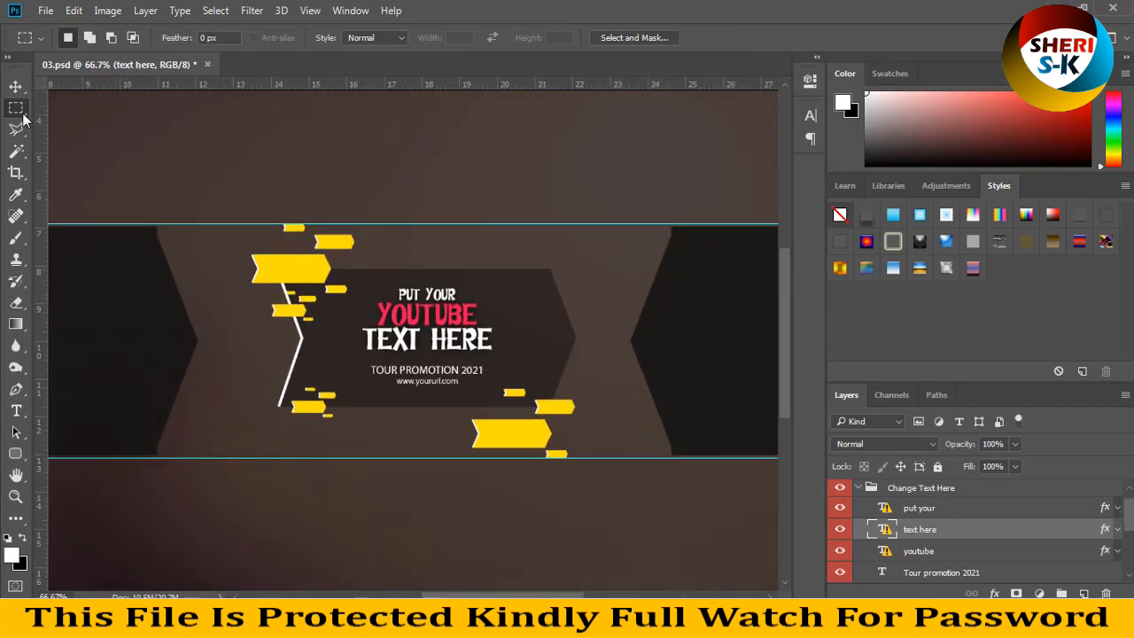
Select the Polygon 1 placeholder and start File > Open to browse the Poster Girl photos
click(14, 87)
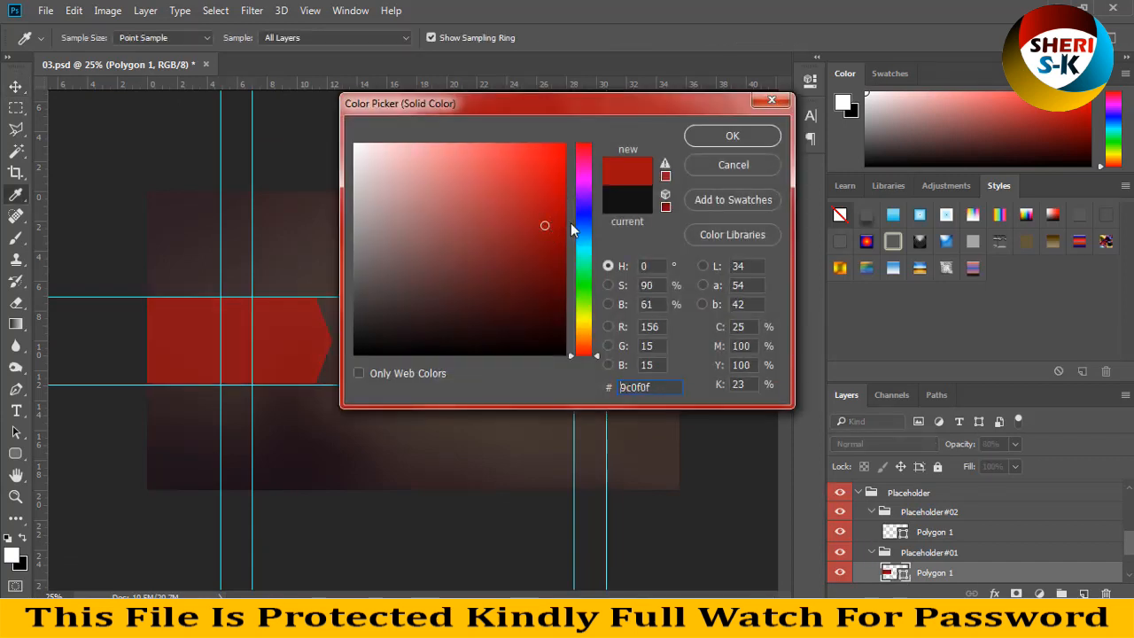
click(731, 164)
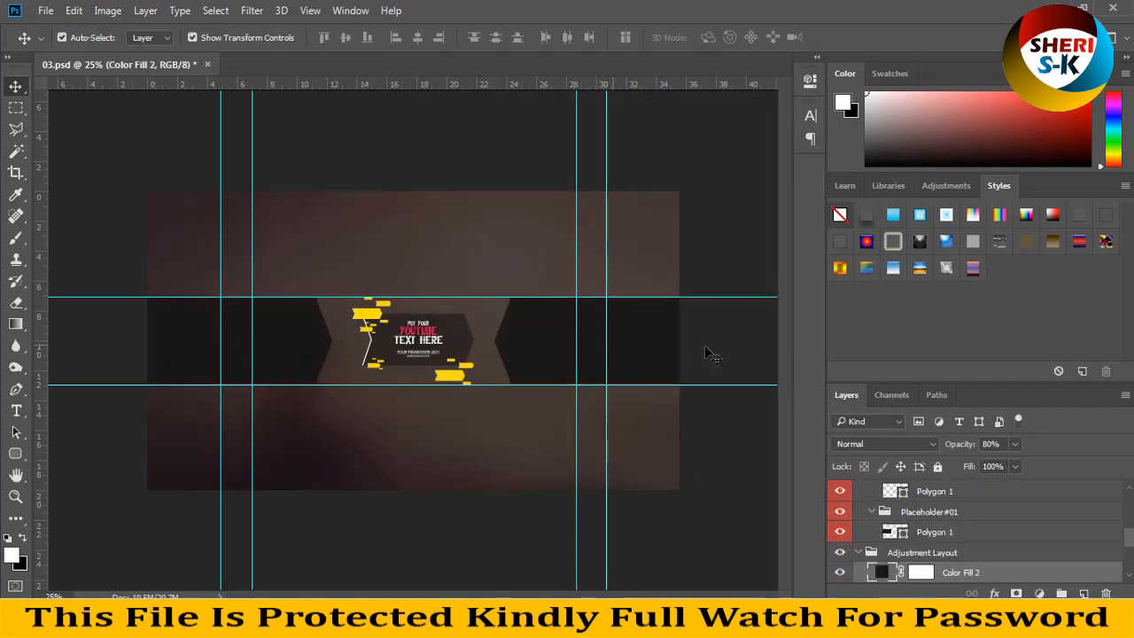
click(936, 491)
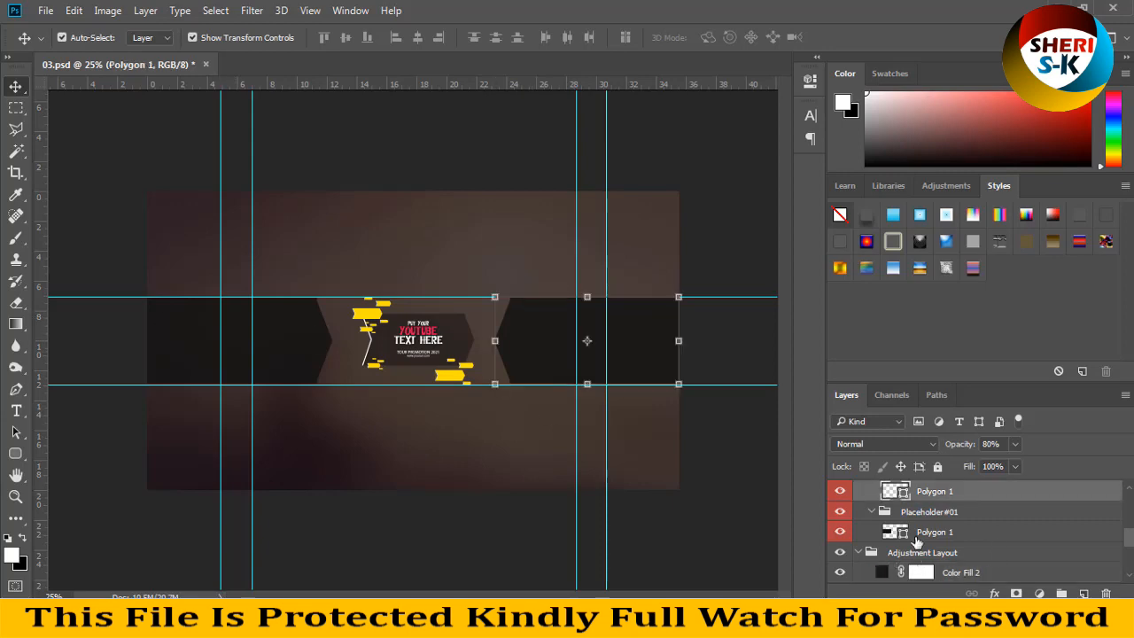
click(44, 10)
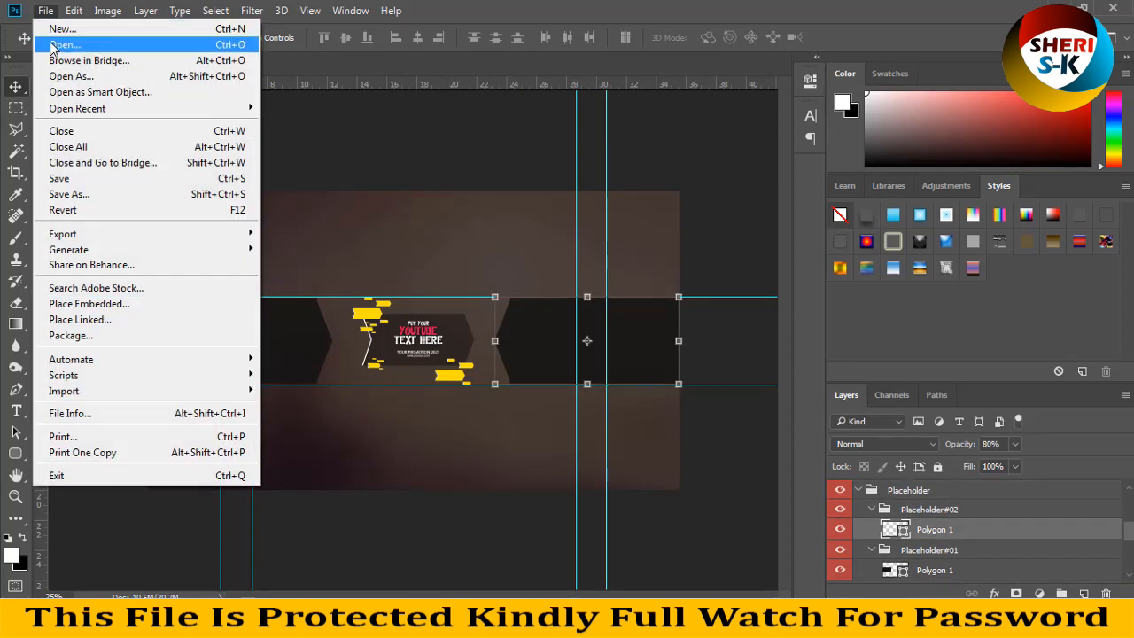
click(63, 45)
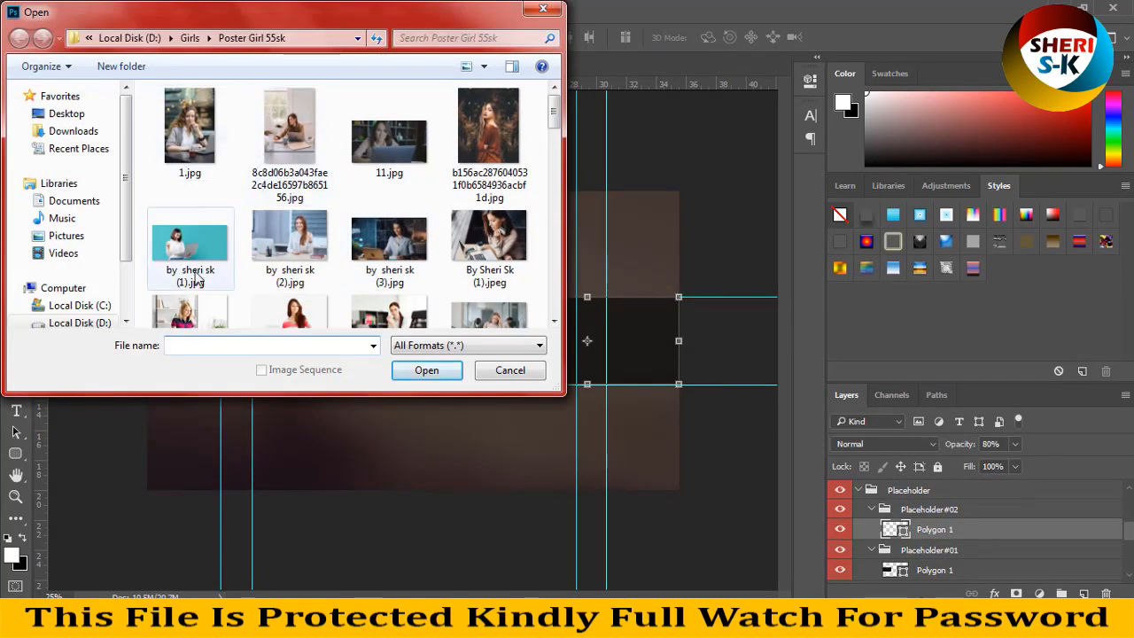